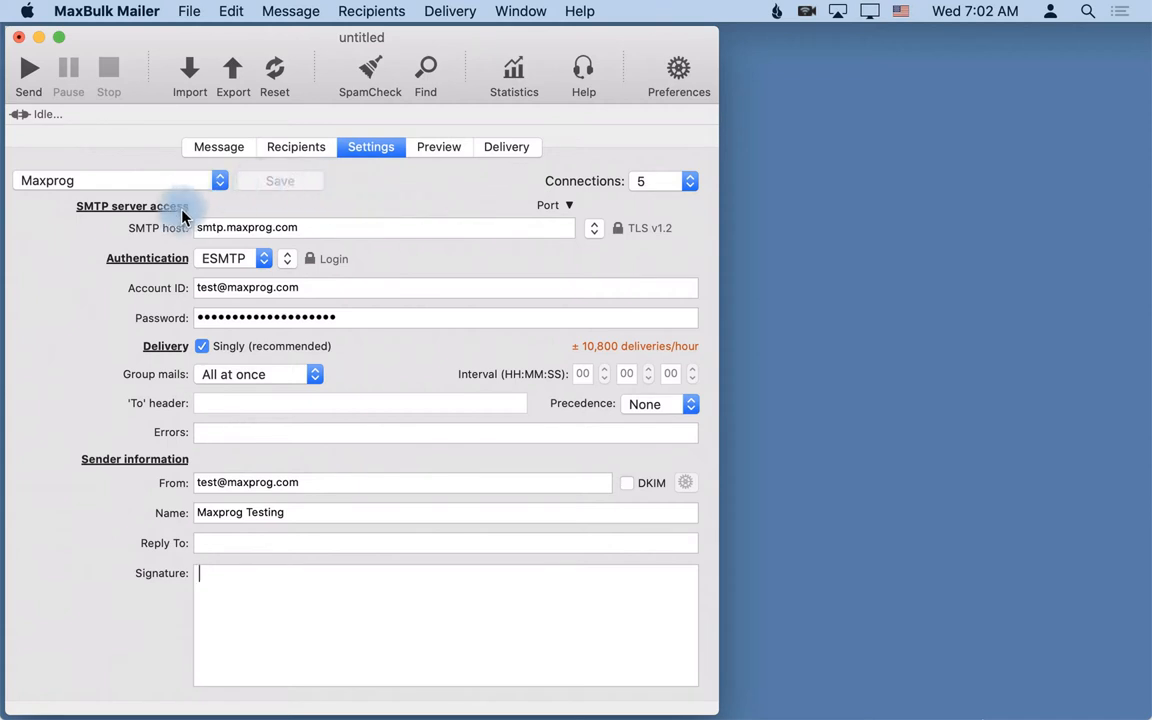
mouse_move(108, 218)
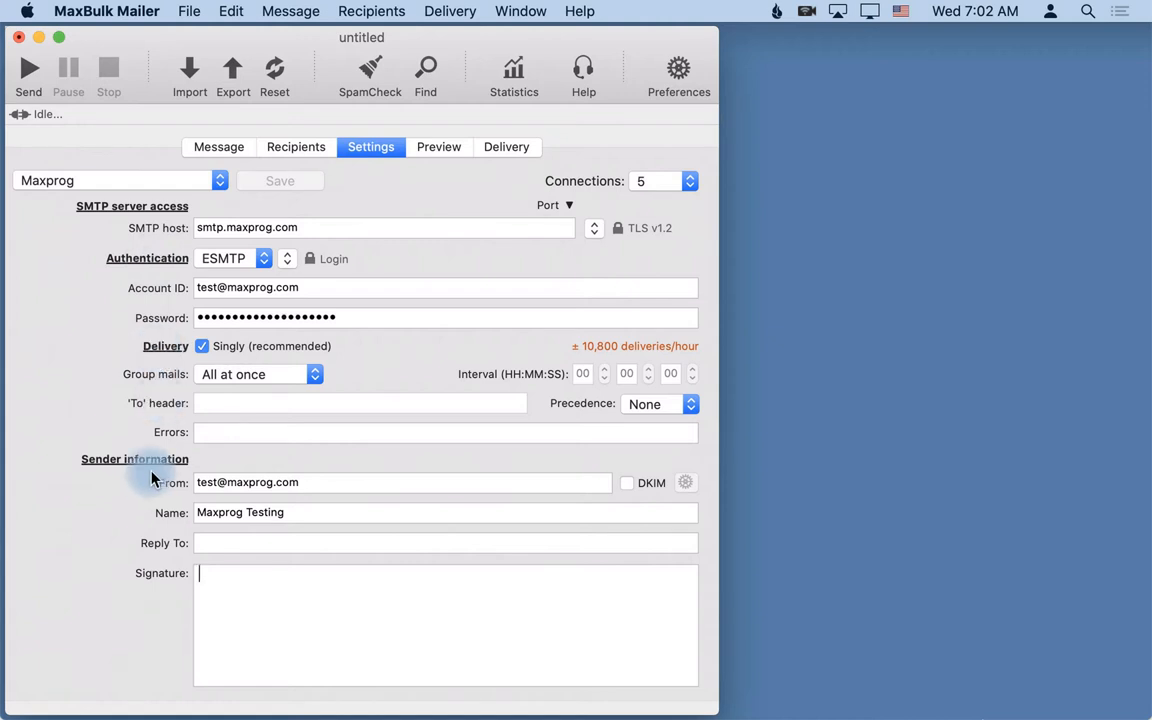
mouse_move(268, 336)
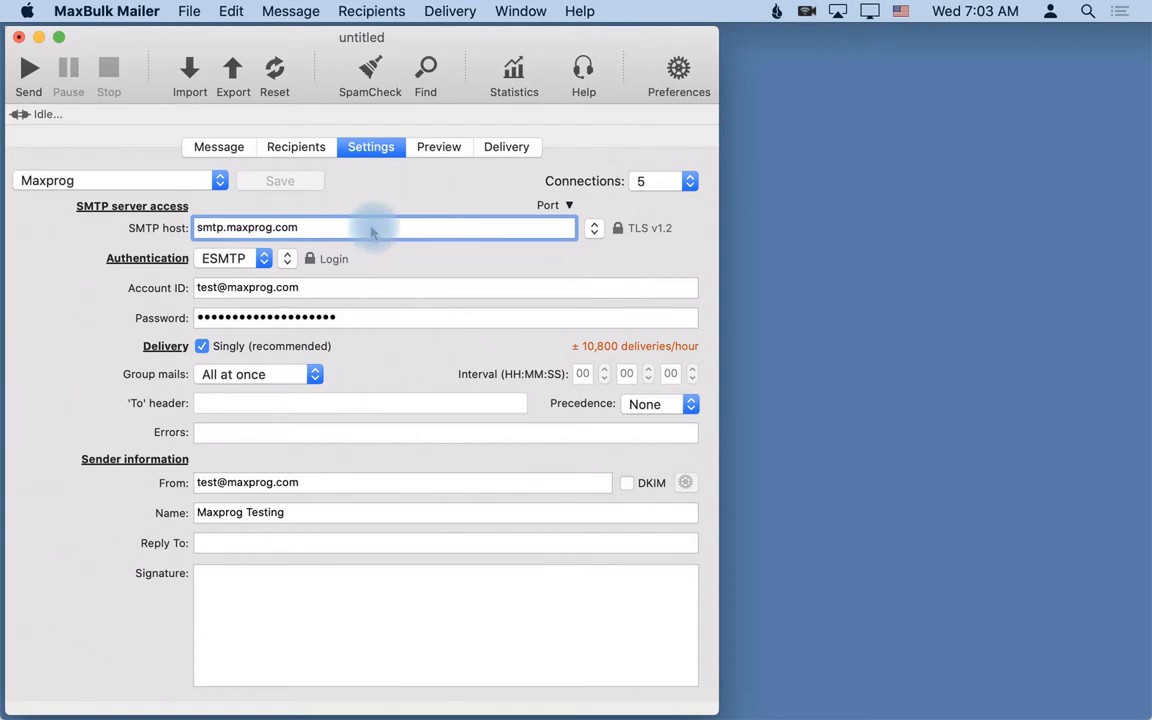
mouse_move(492, 236)
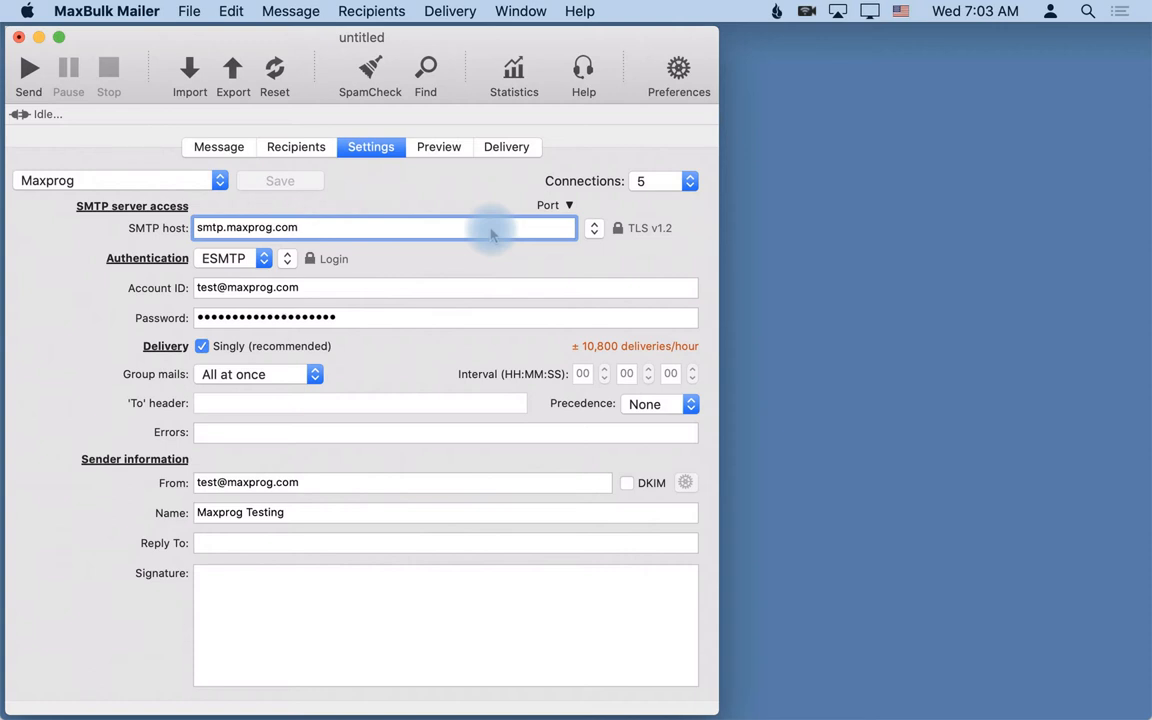
- Review the SMTP port choices and list the SSL/TLS security levels, keeping TLS v1.2
left_click(380, 228)
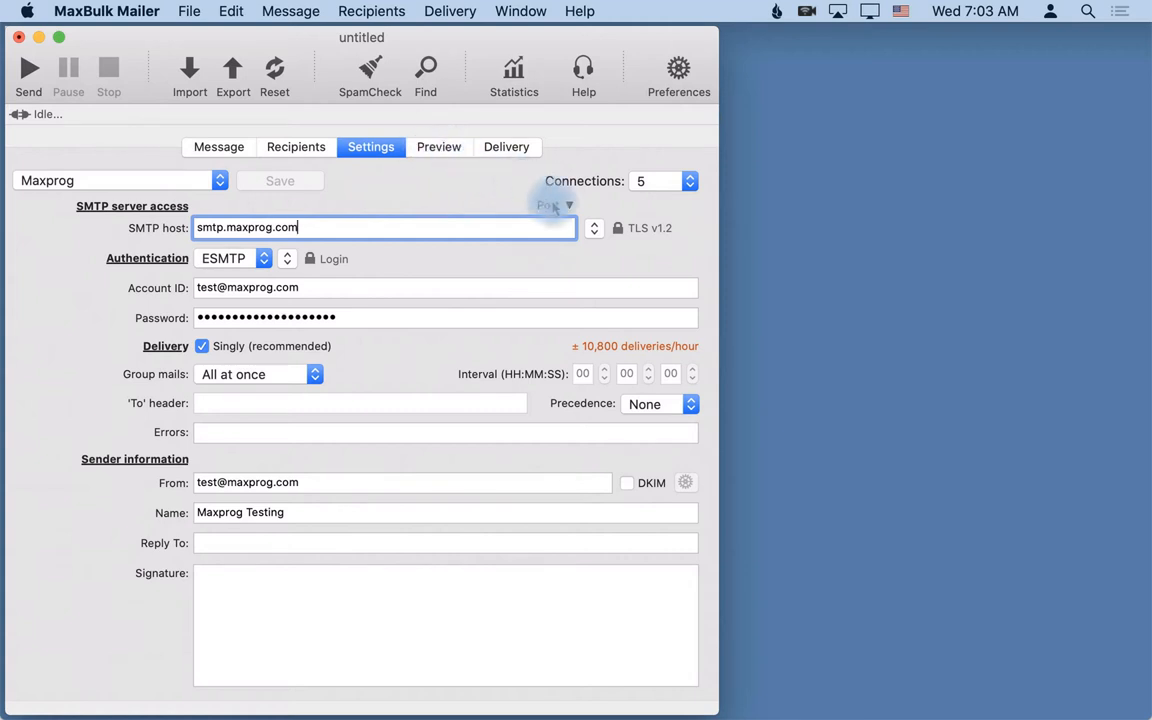
left_click(572, 204)
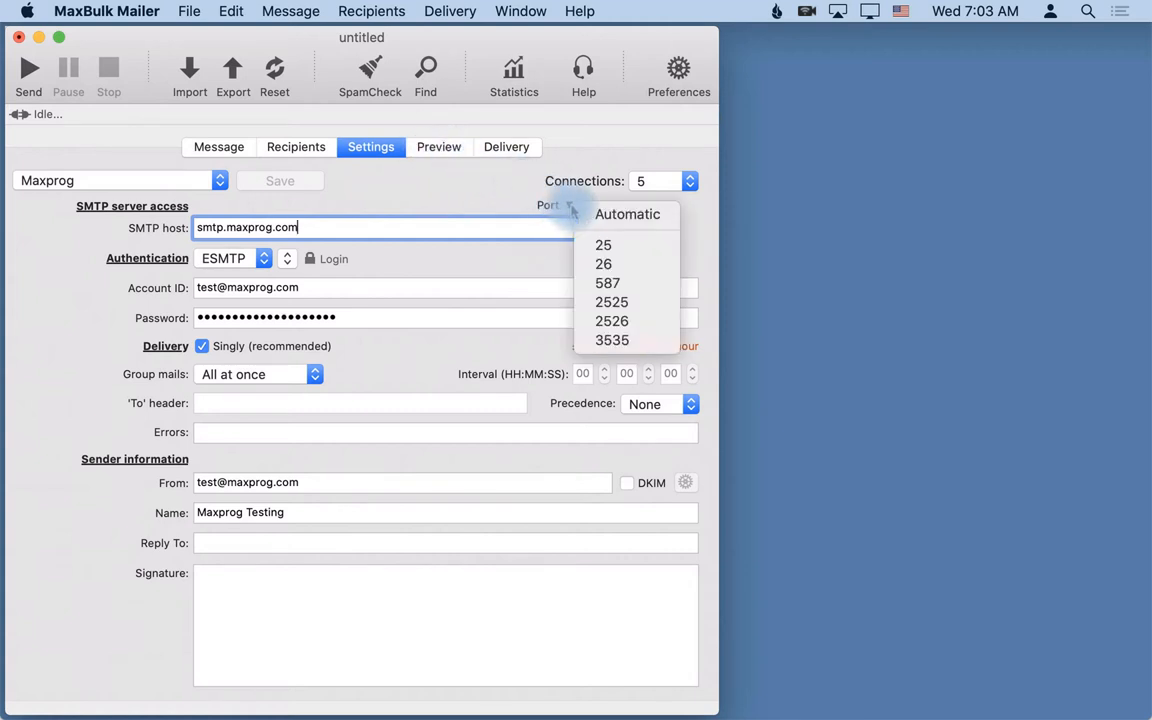
mouse_move(616, 268)
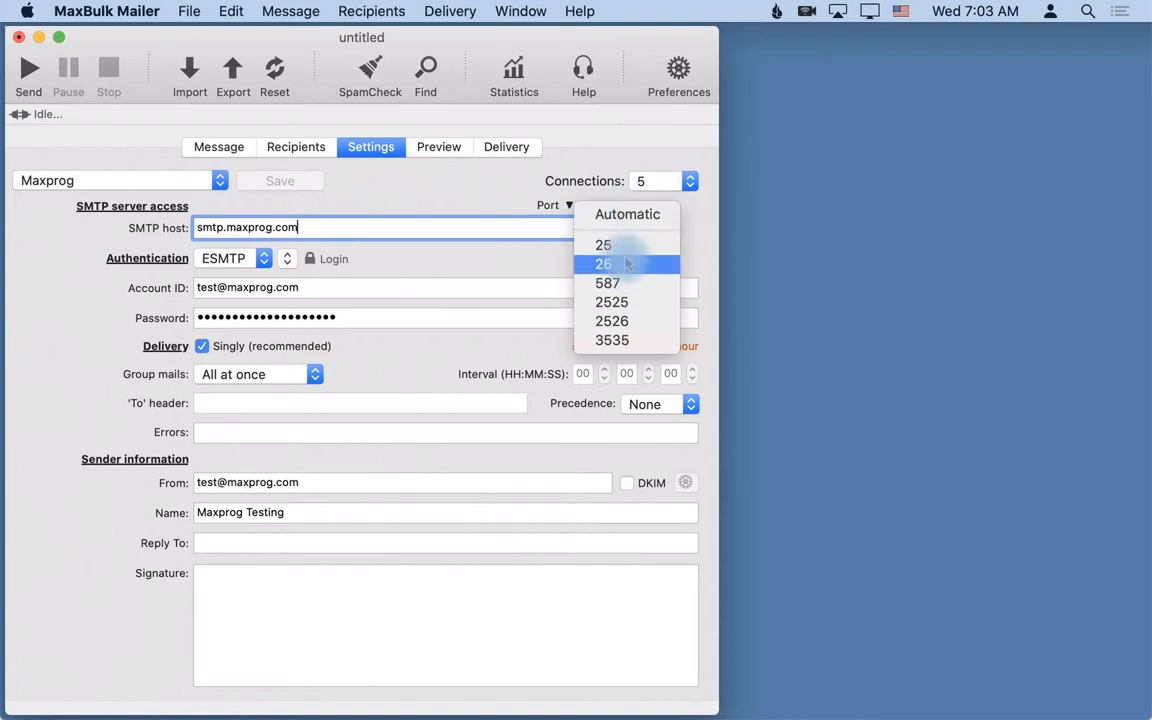
mouse_move(626, 300)
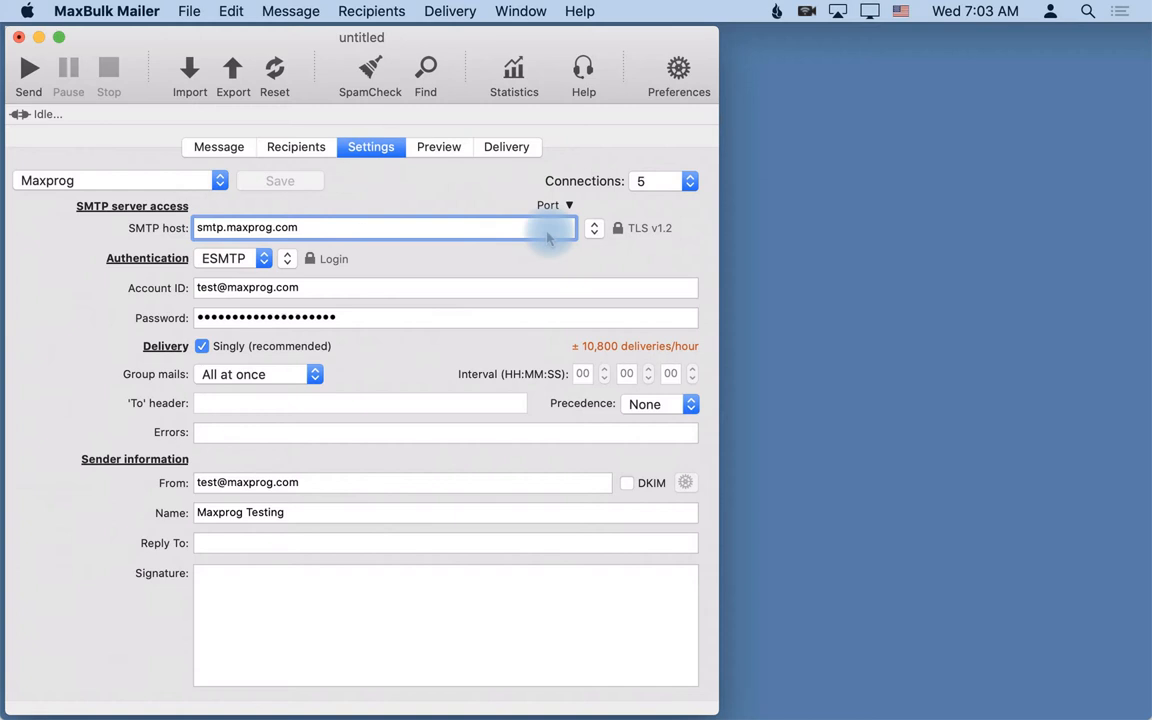
left_click(644, 228)
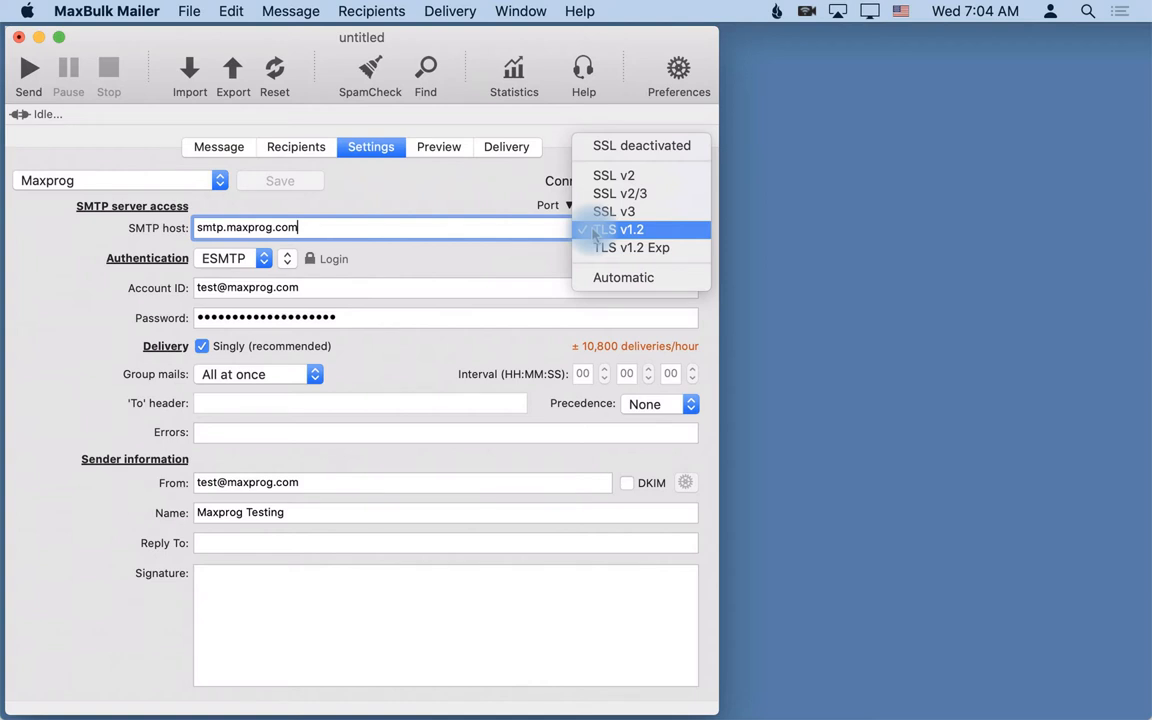
mouse_move(640, 248)
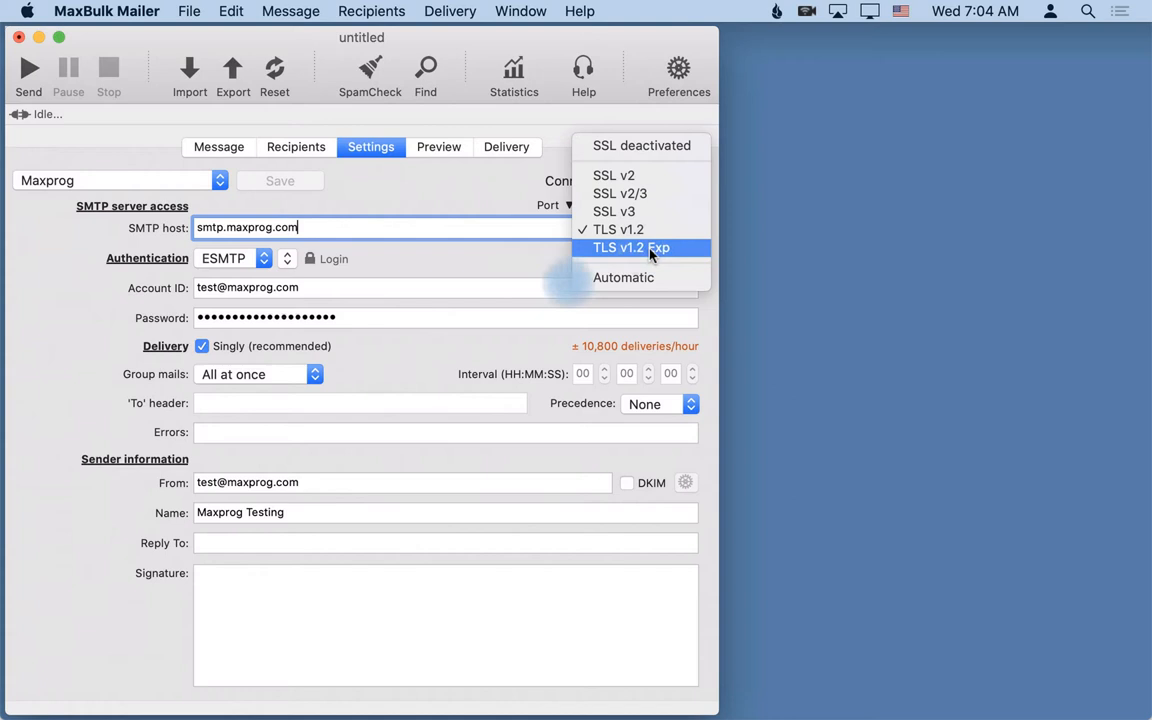
mouse_move(514, 272)
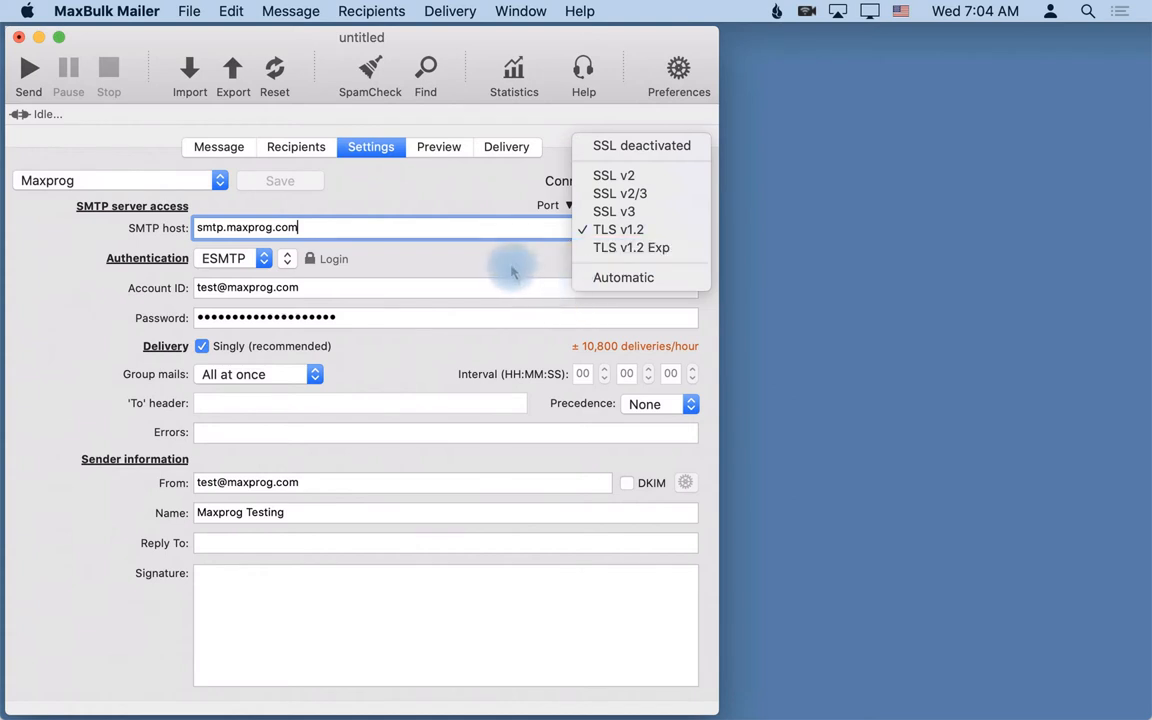
mouse_move(516, 268)
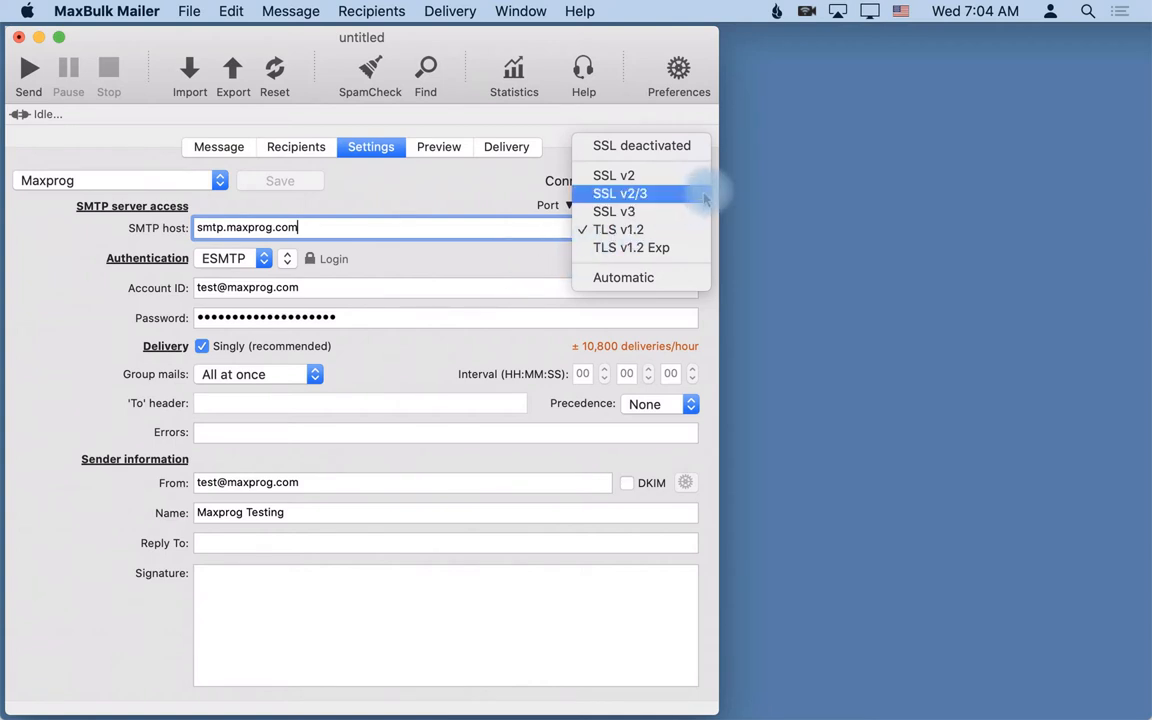
mouse_move(280, 448)
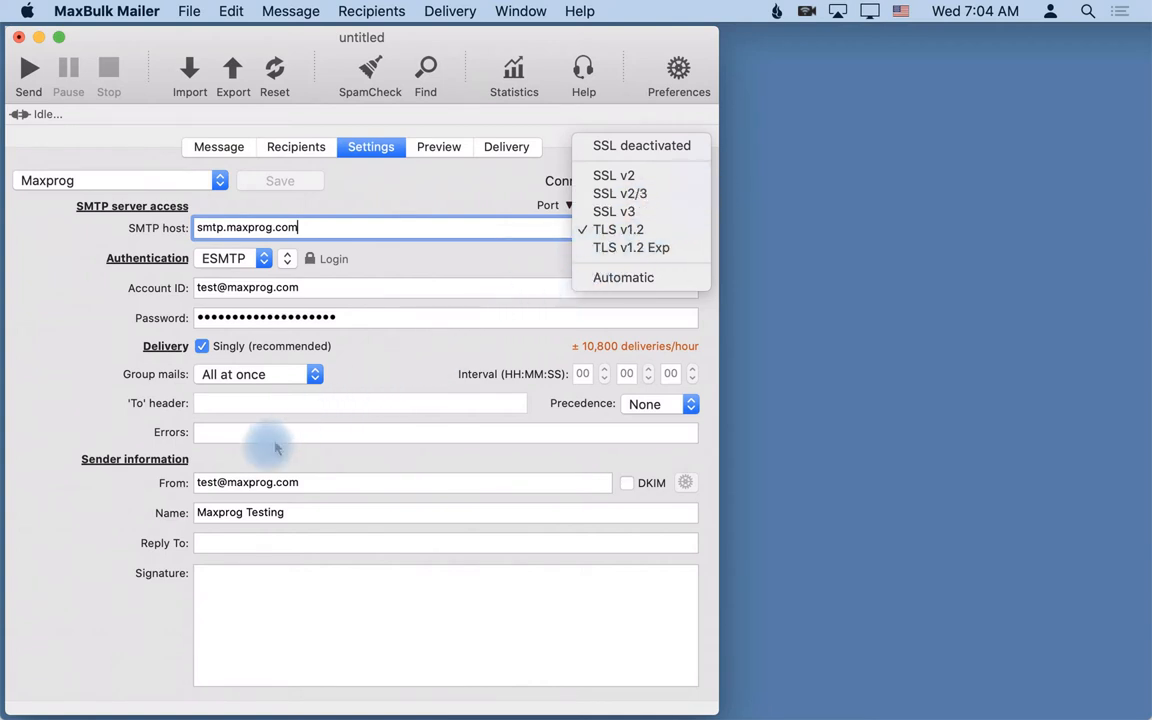
mouse_move(624, 228)
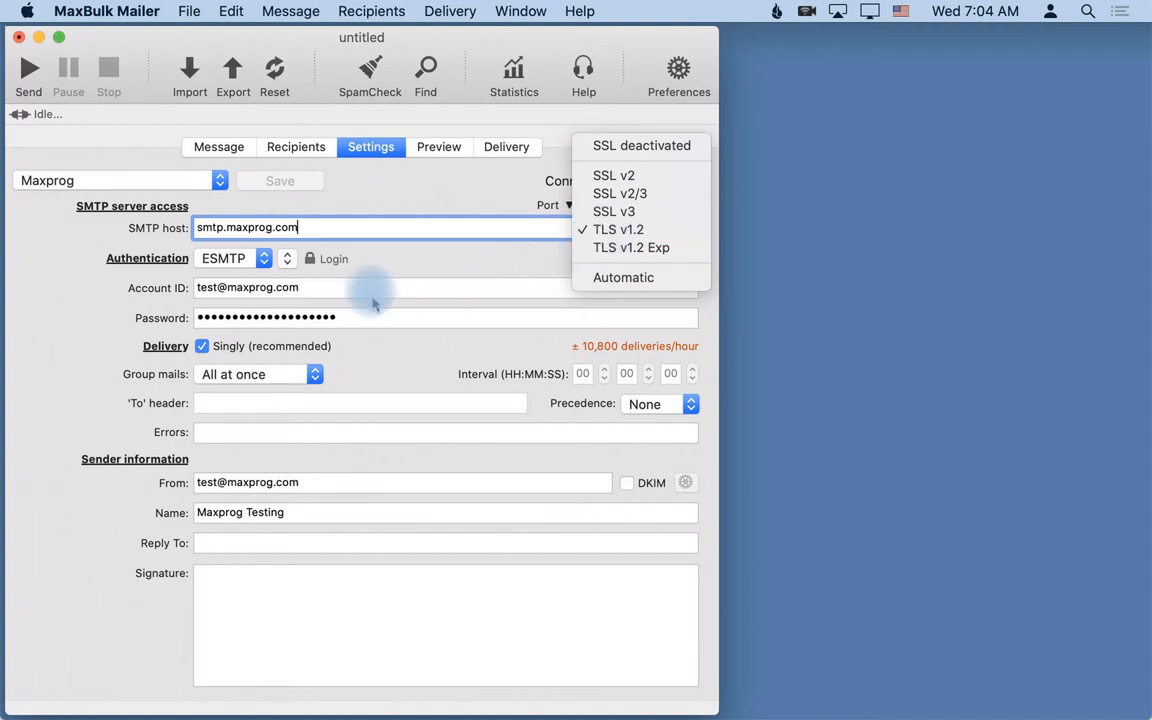
- Keep TLS v1.2 and ESMTP authentication, then list the login methods Login, Plain and MD5 Challenge-Response
left_click(618, 228)
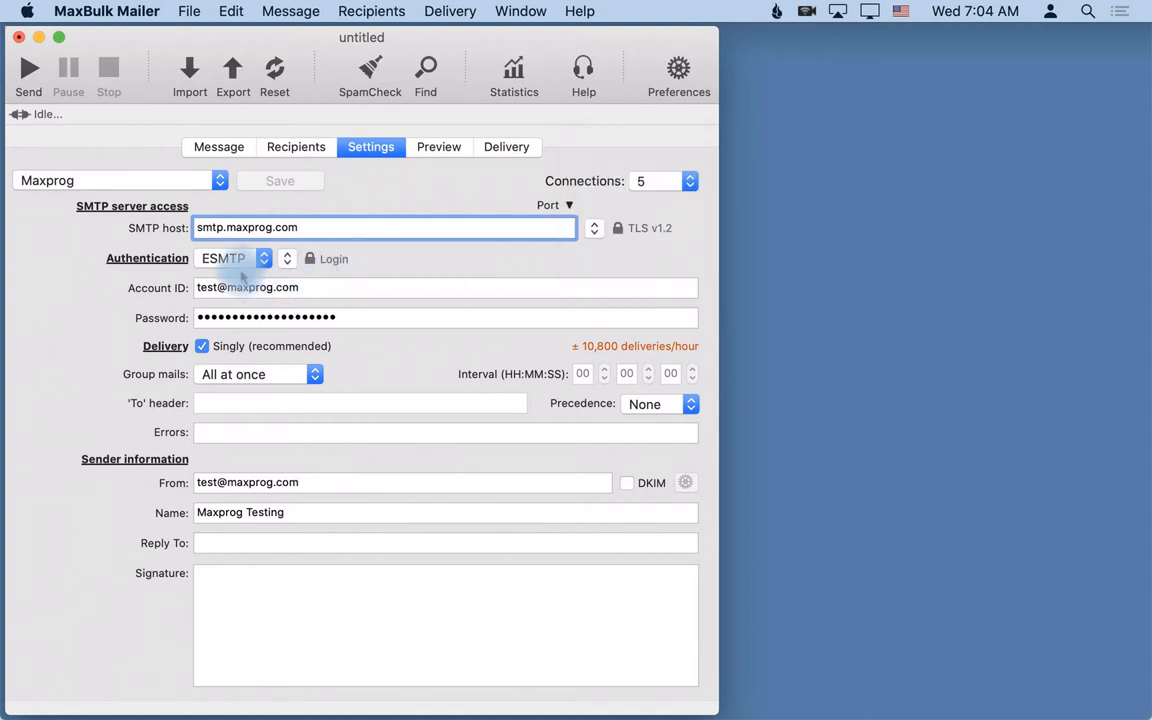
mouse_move(232, 258)
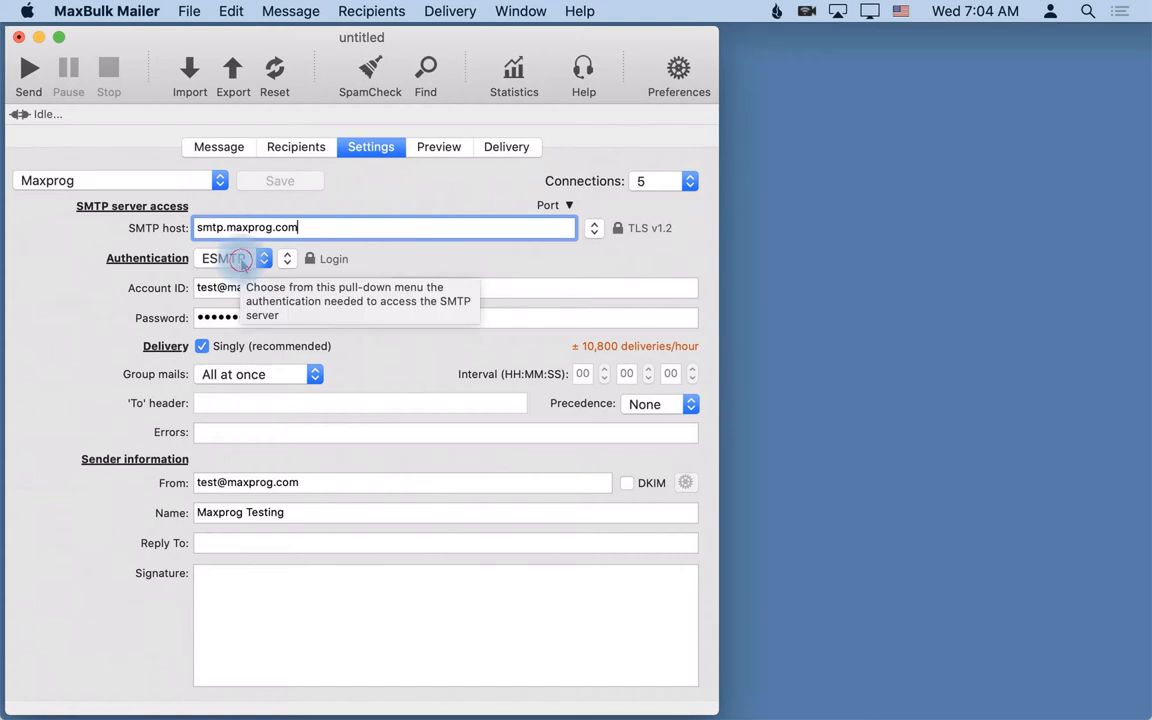
left_click(230, 260)
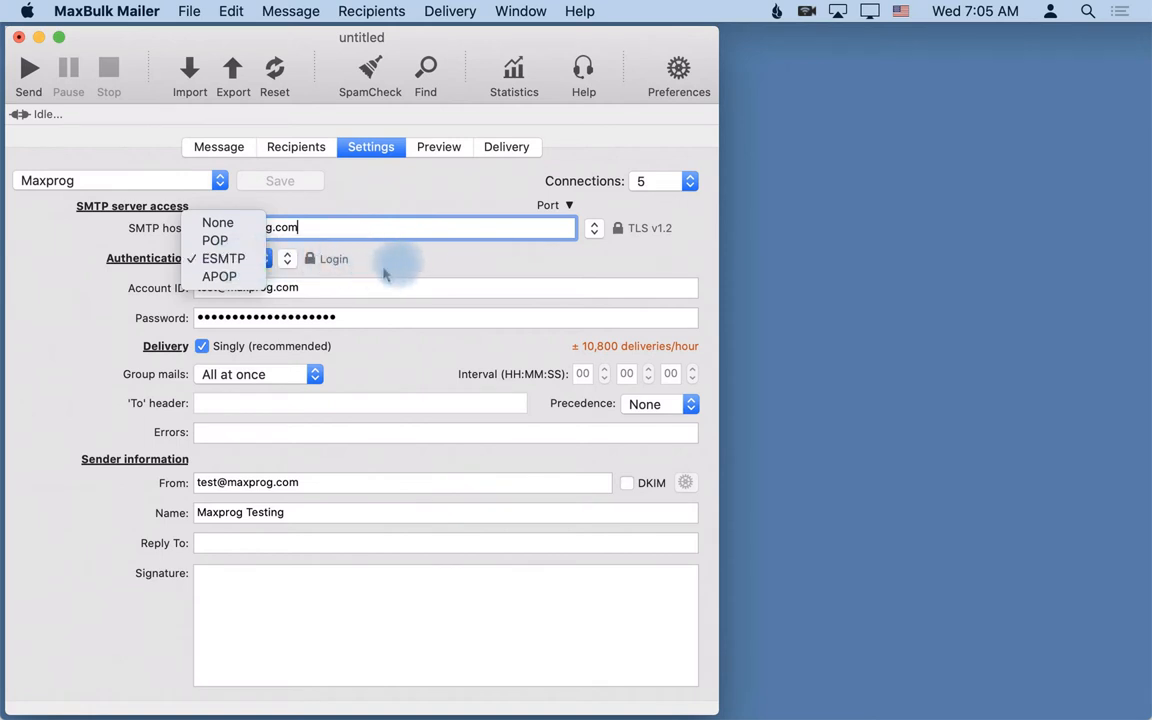
left_click(222, 258)
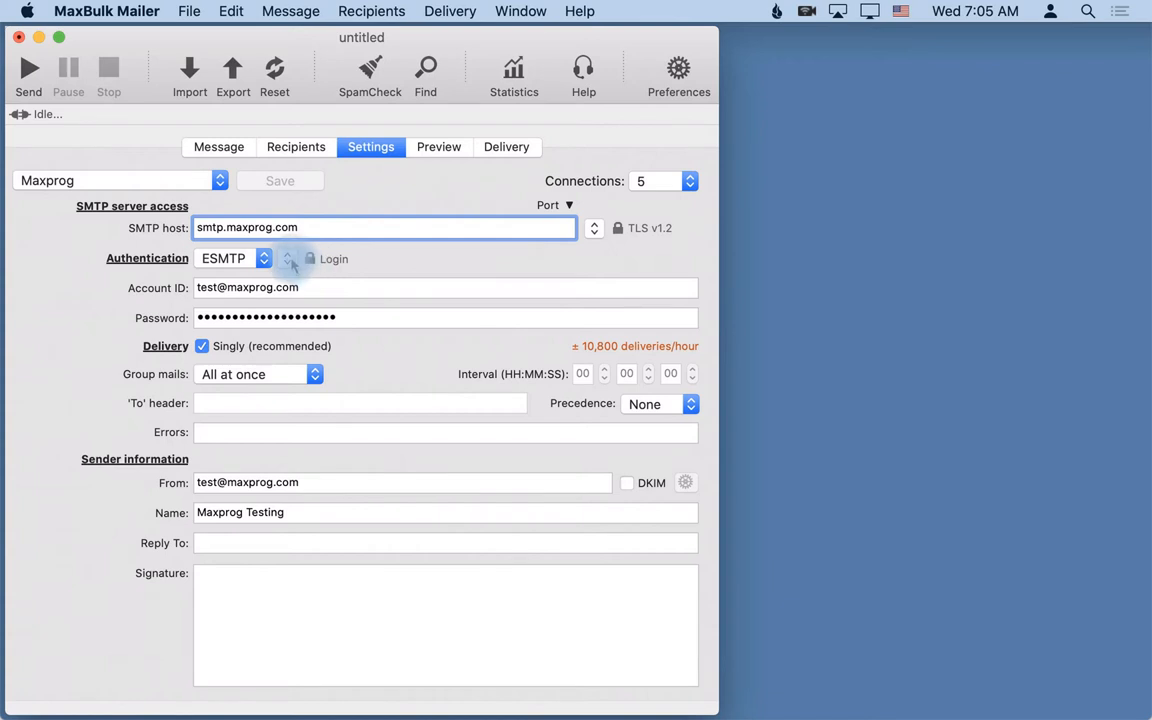
left_click(332, 260)
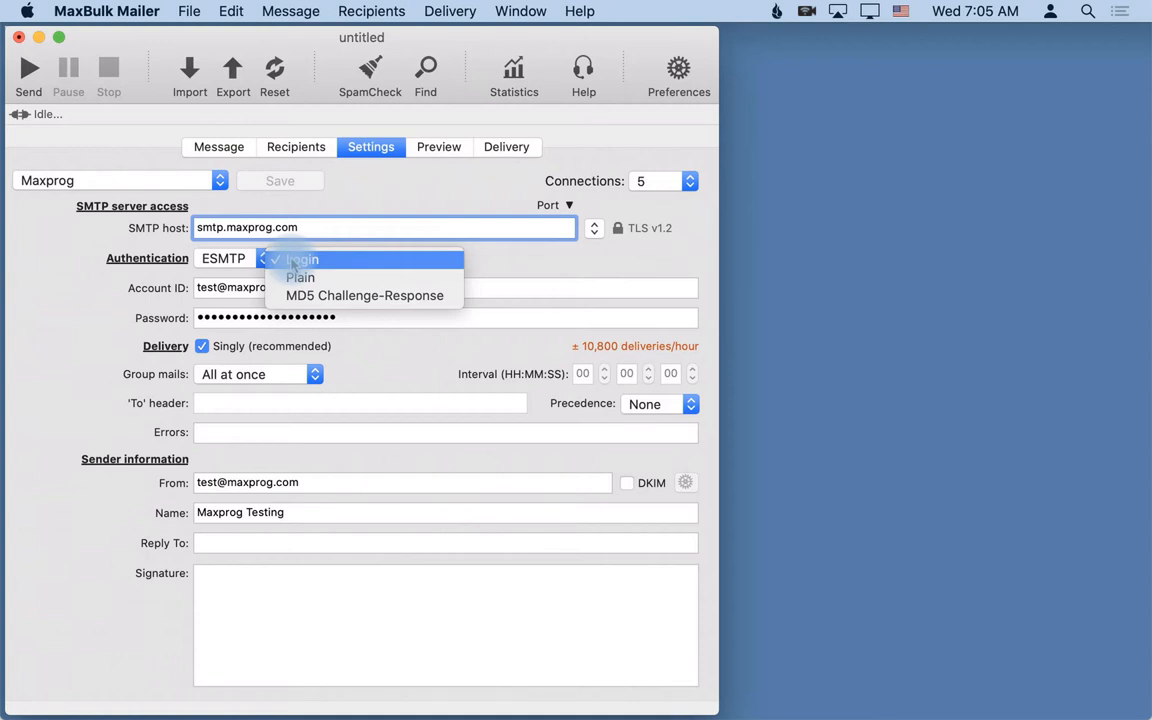
left_click(302, 260)
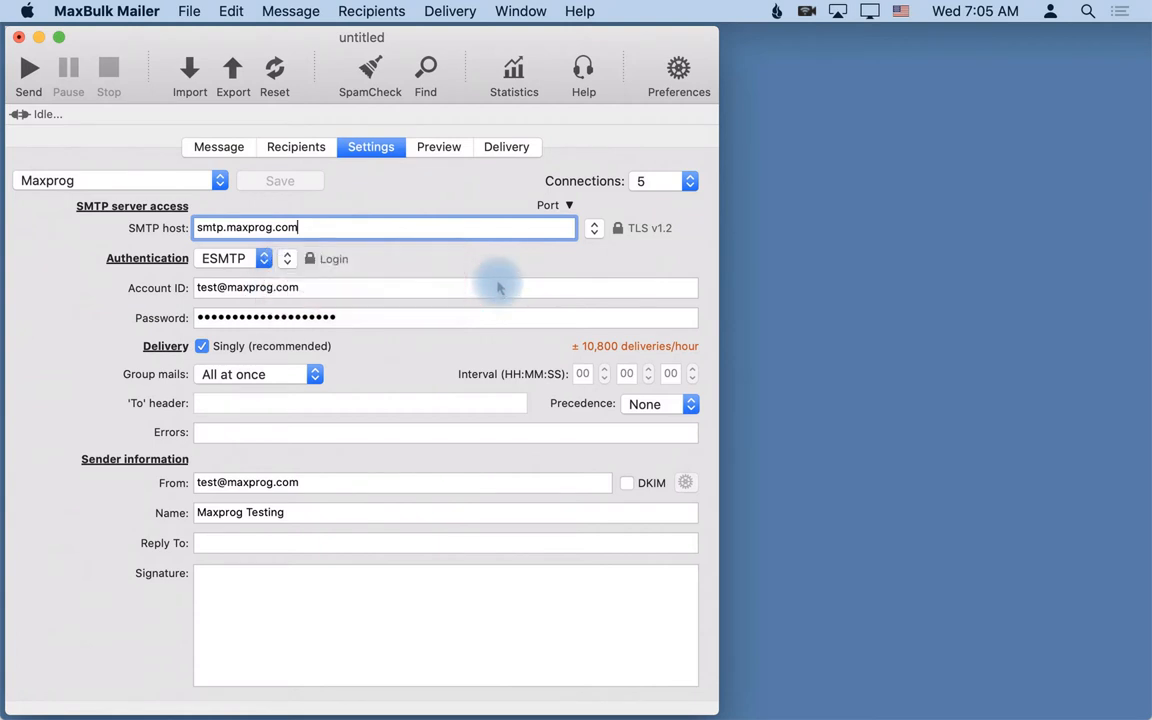
mouse_move(324, 292)
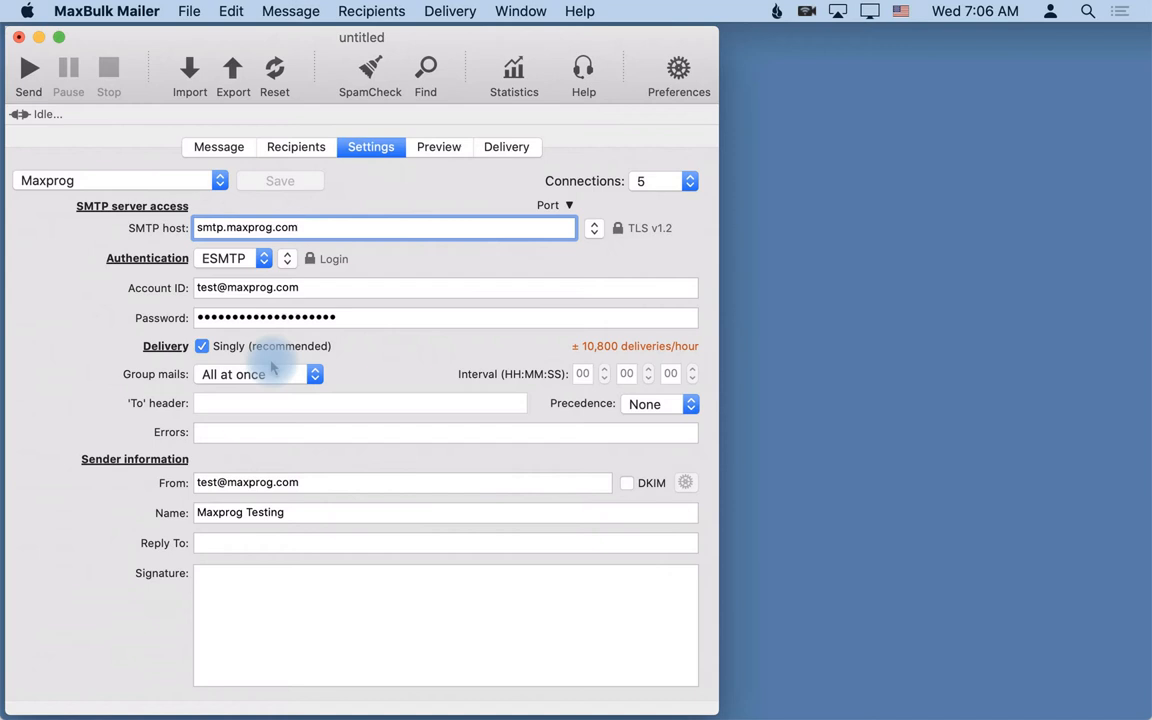
left_click(384, 228)
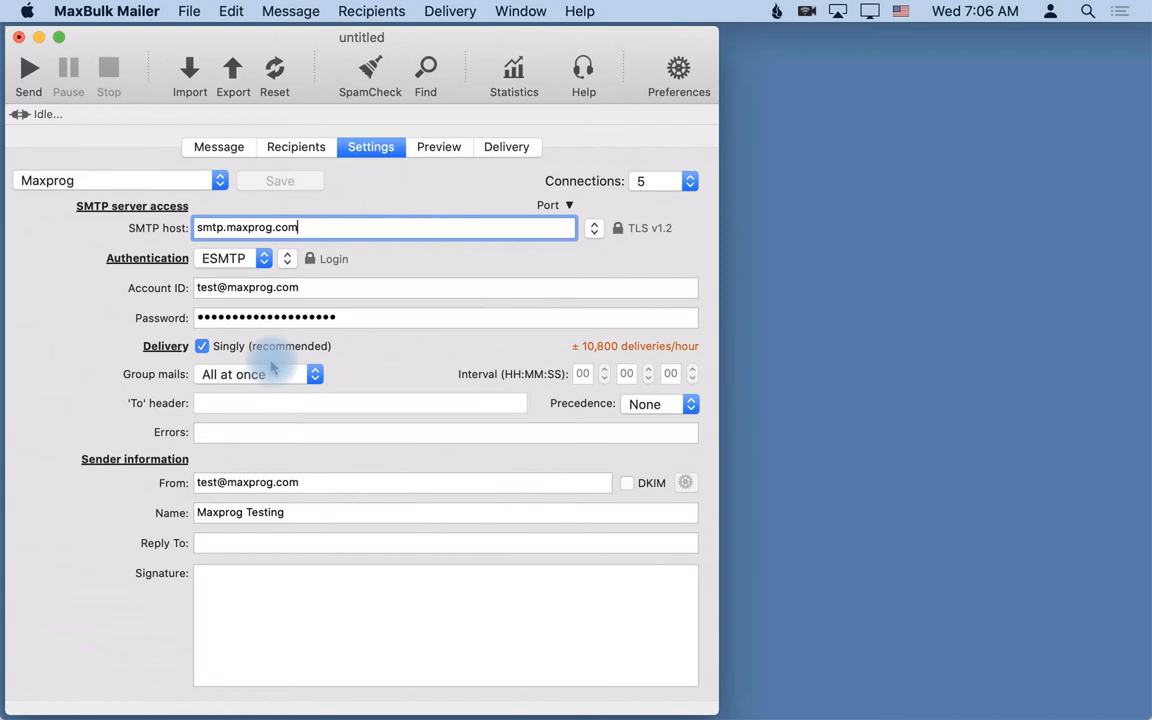
left_click(256, 374)
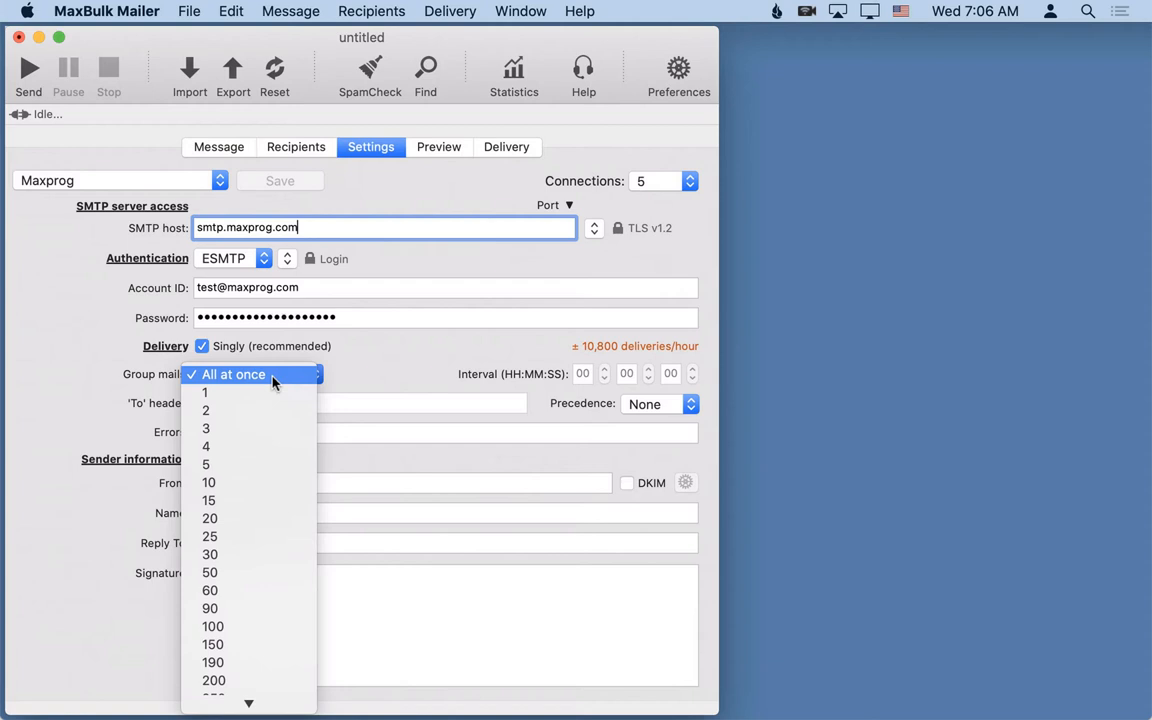
mouse_move(206, 464)
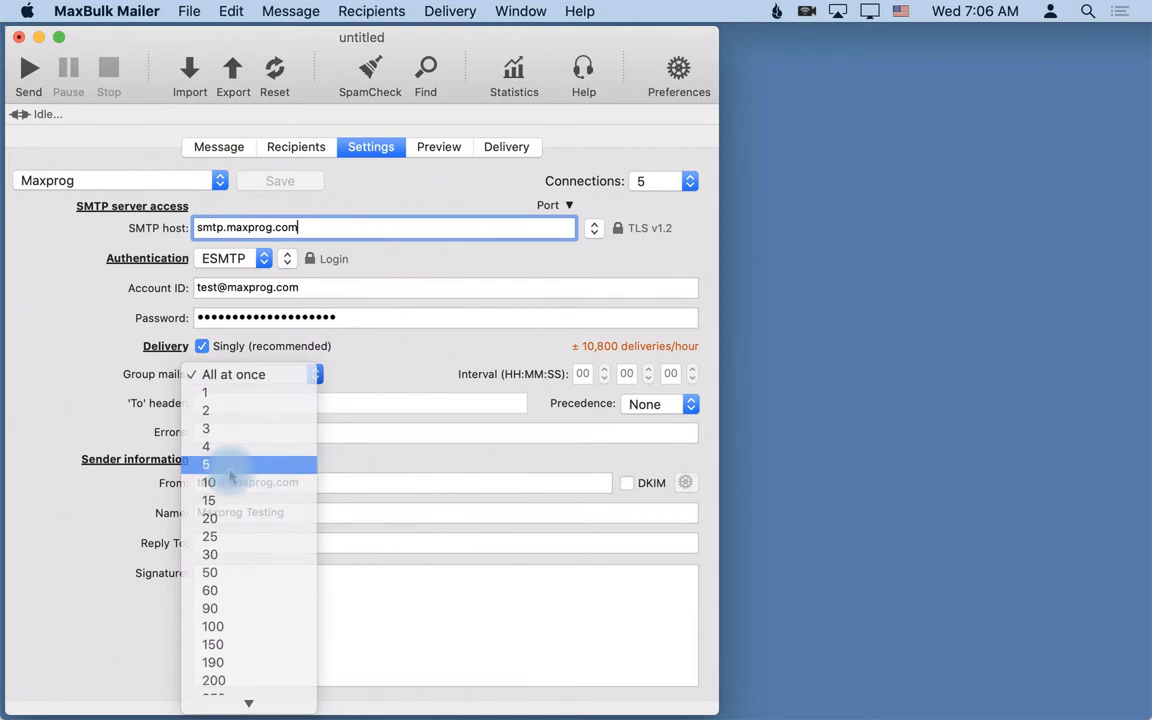
left_click(208, 464)
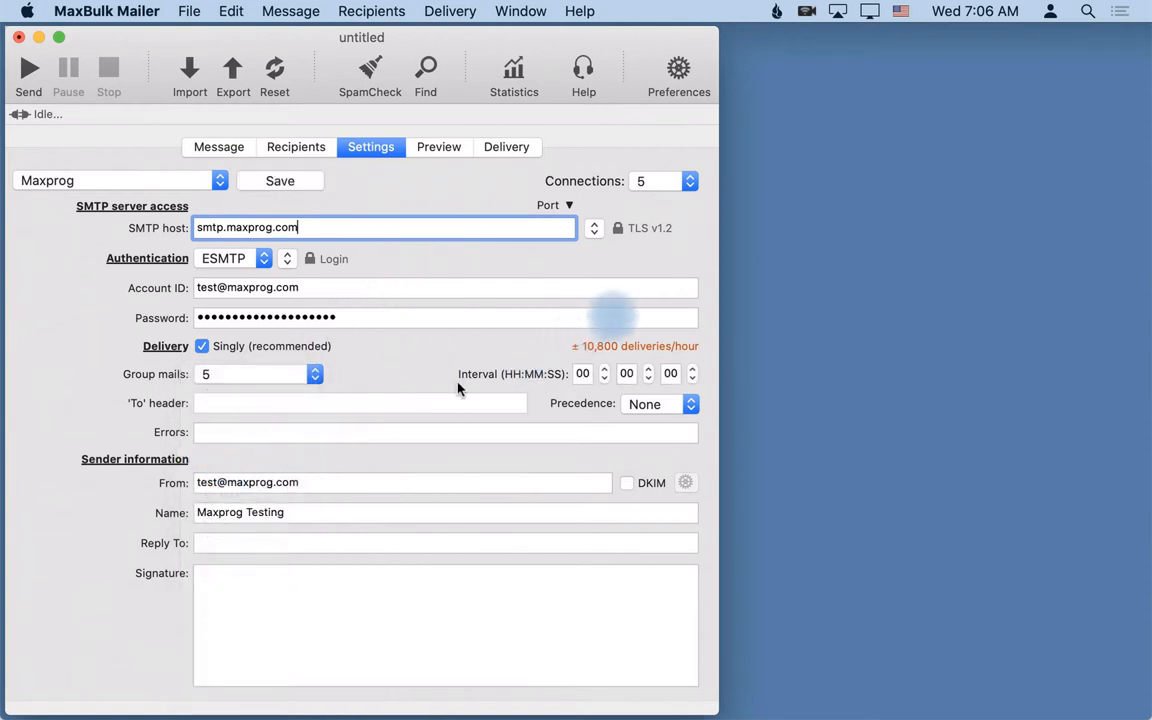
left_click(648, 368)
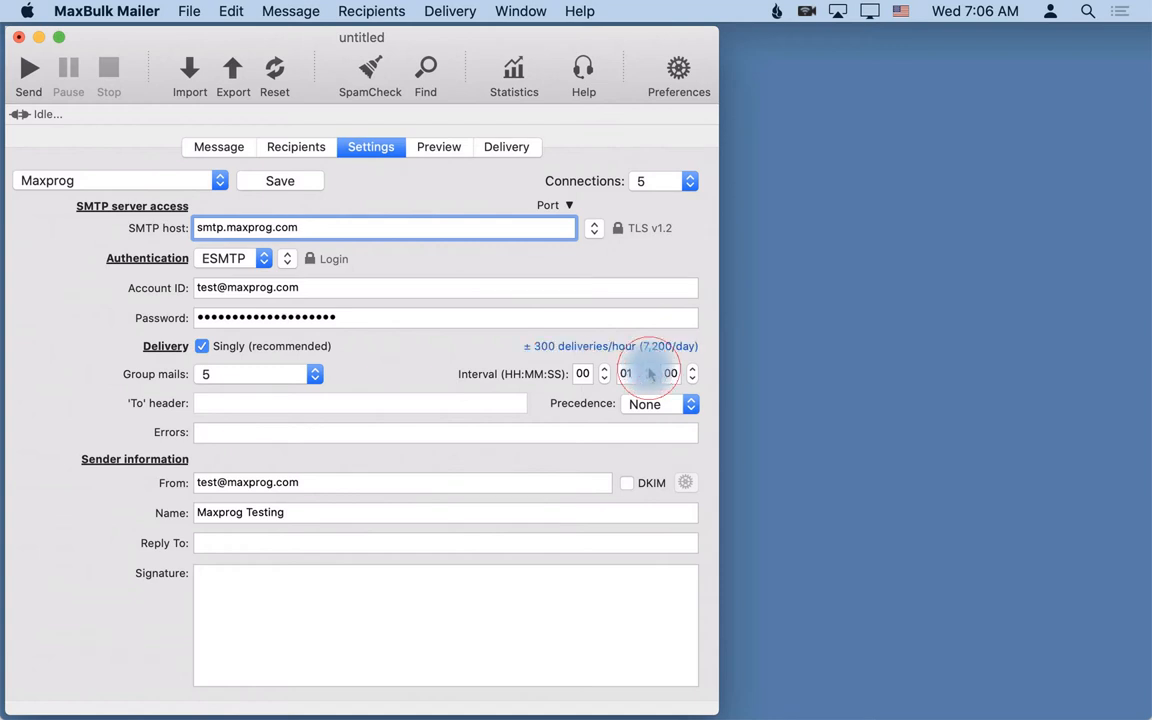
left_click(604, 368)
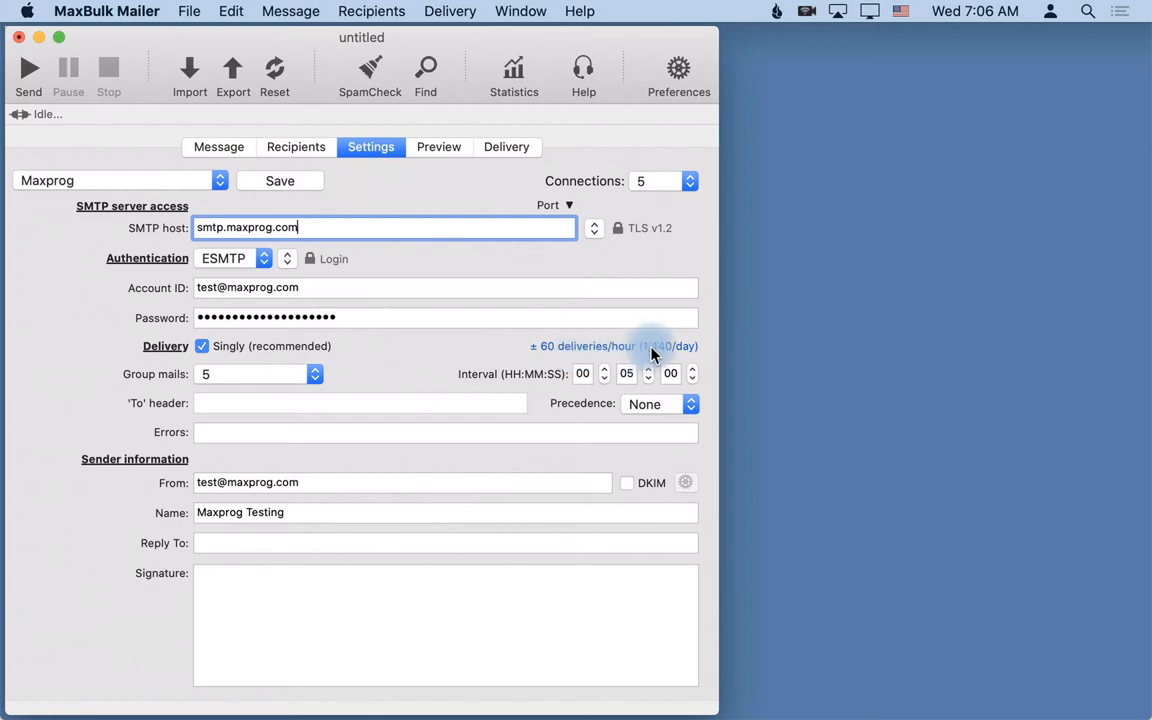
mouse_move(308, 380)
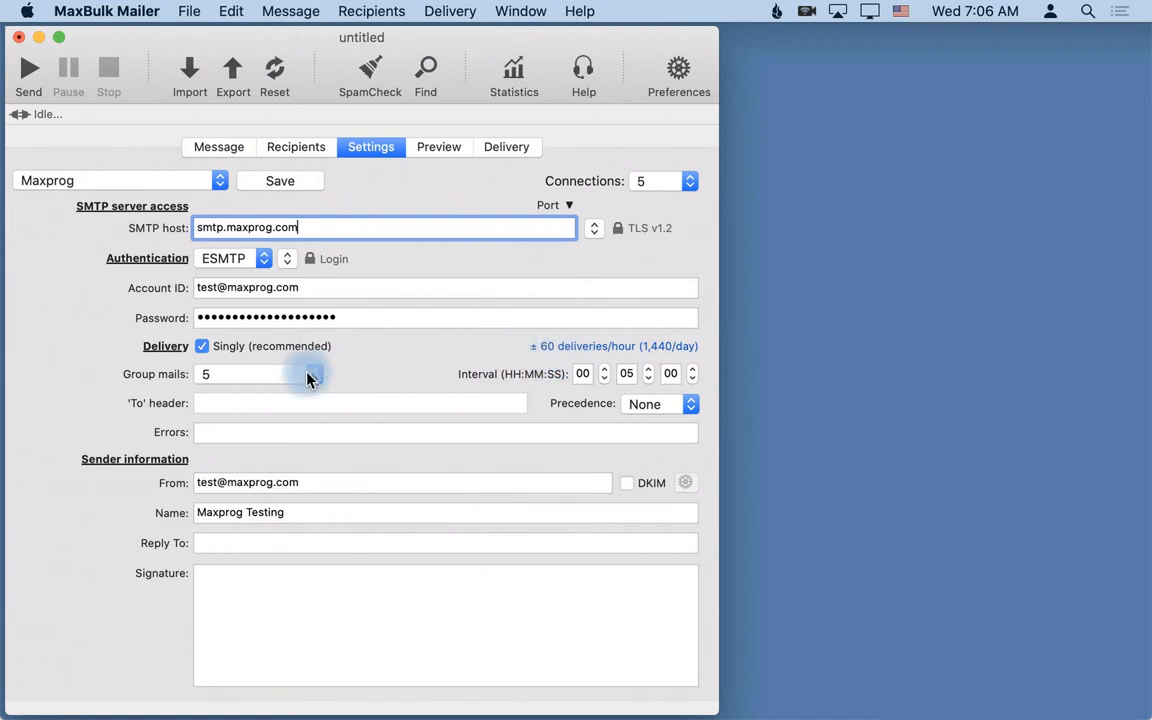
mouse_move(296, 380)
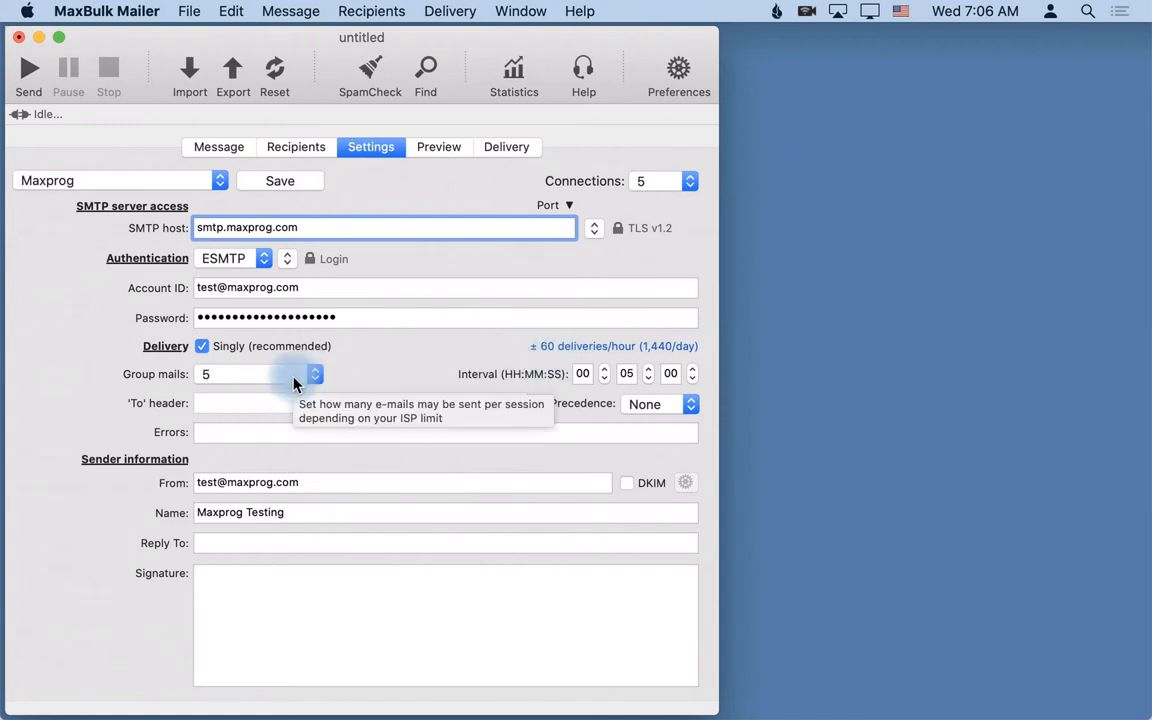
mouse_move(554, 356)
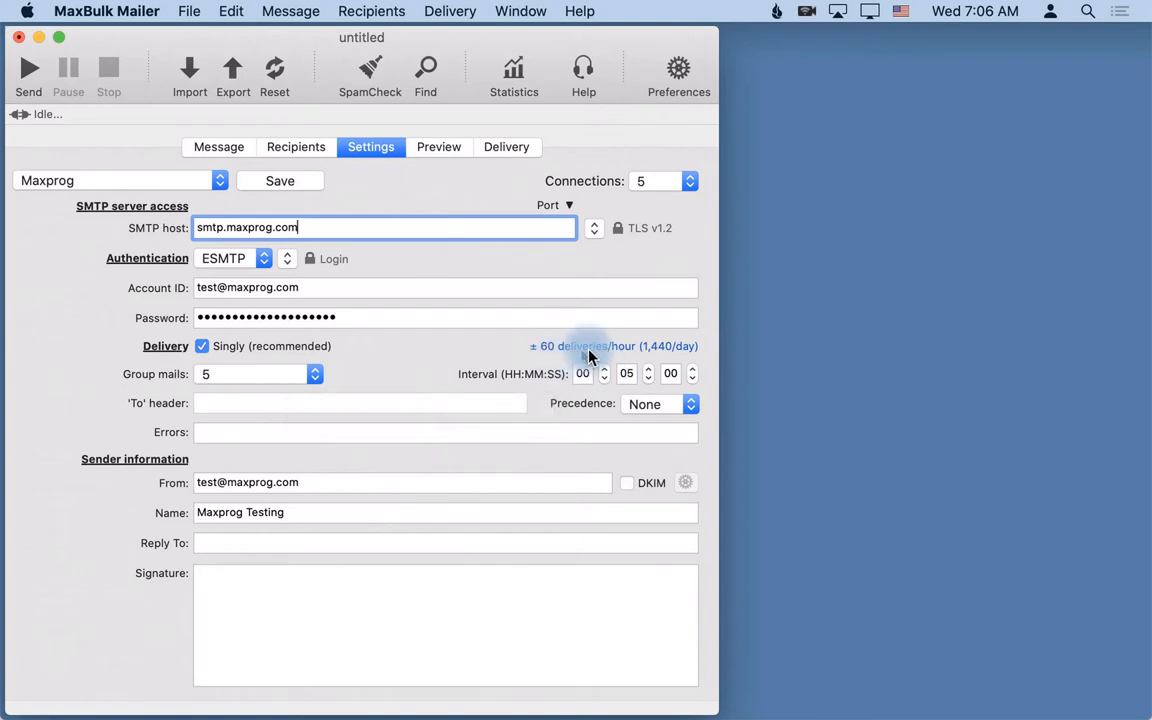
mouse_move(660, 356)
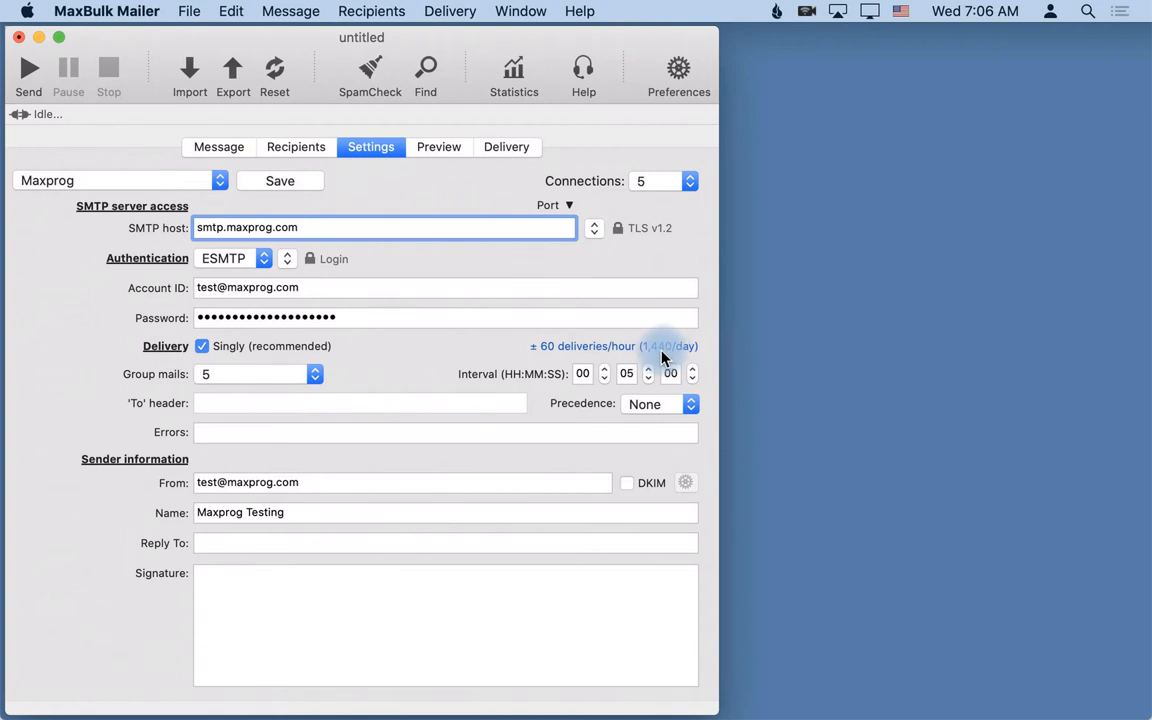
mouse_move(684, 358)
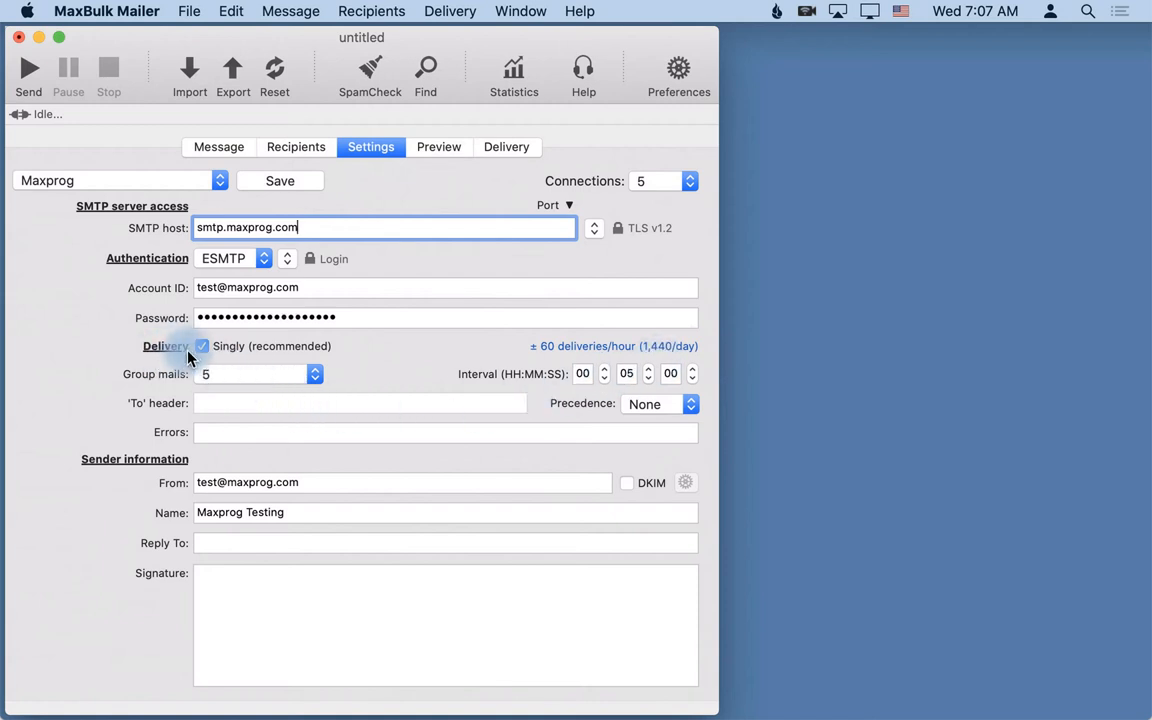
- Turn off Singly delivery and confirm switching to bulk Bcc sending
left_click(202, 346)
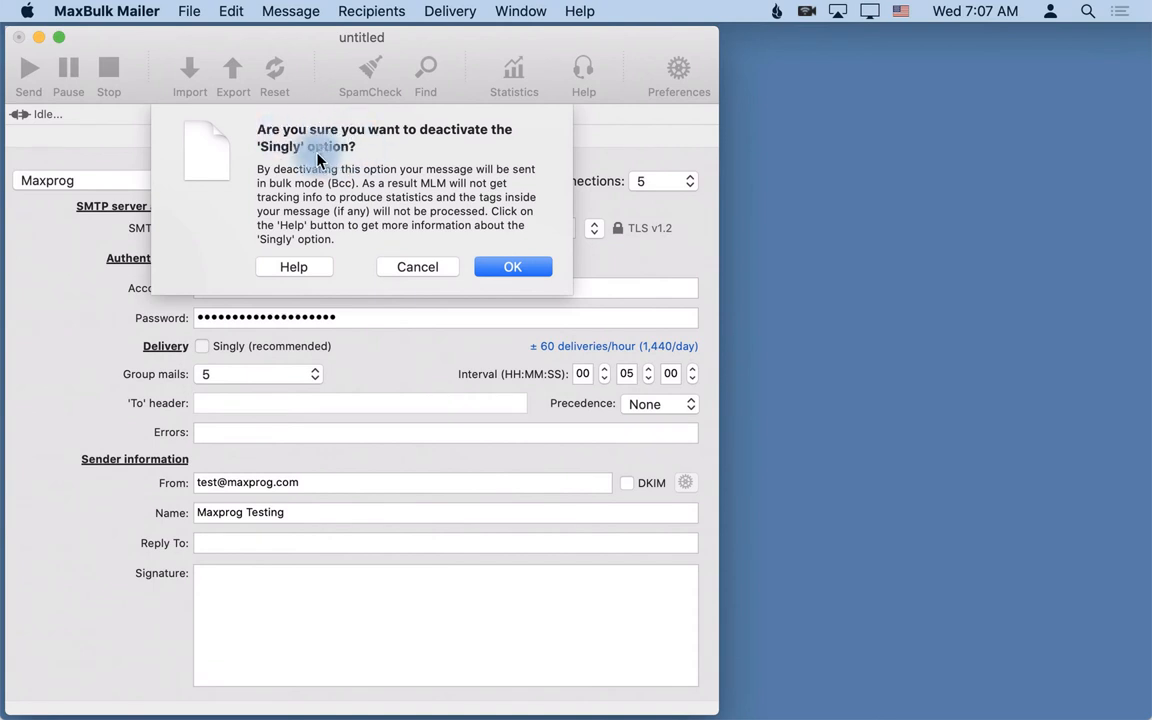
mouse_move(364, 160)
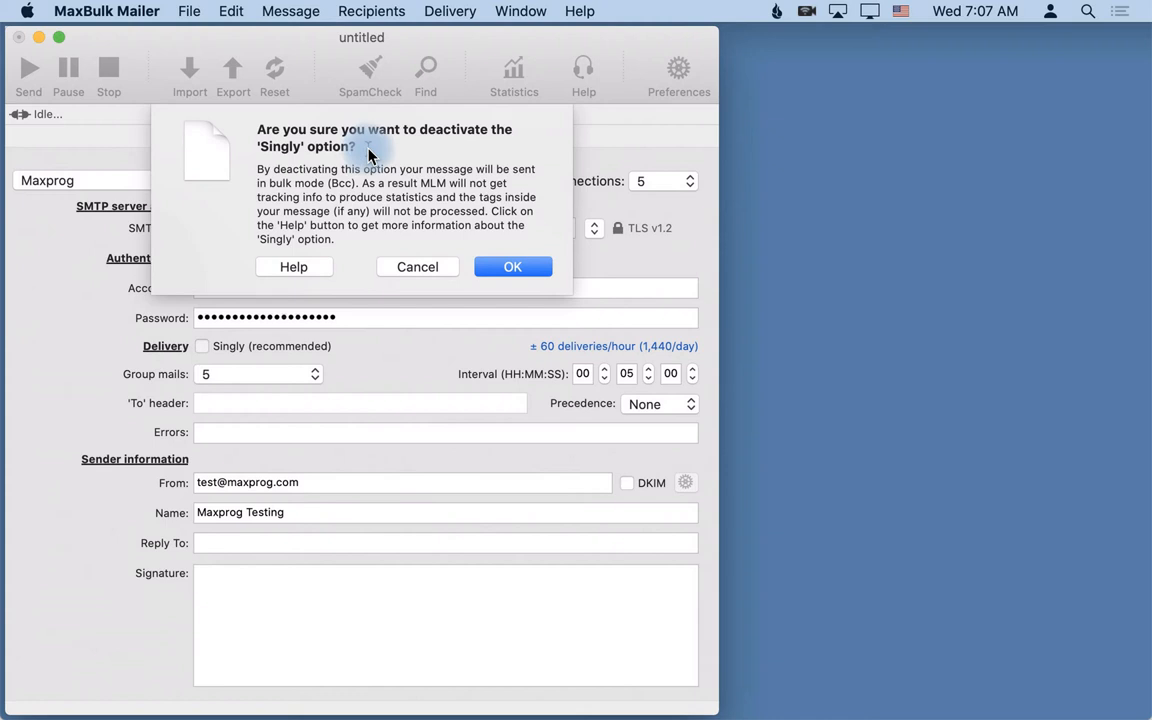
mouse_move(304, 182)
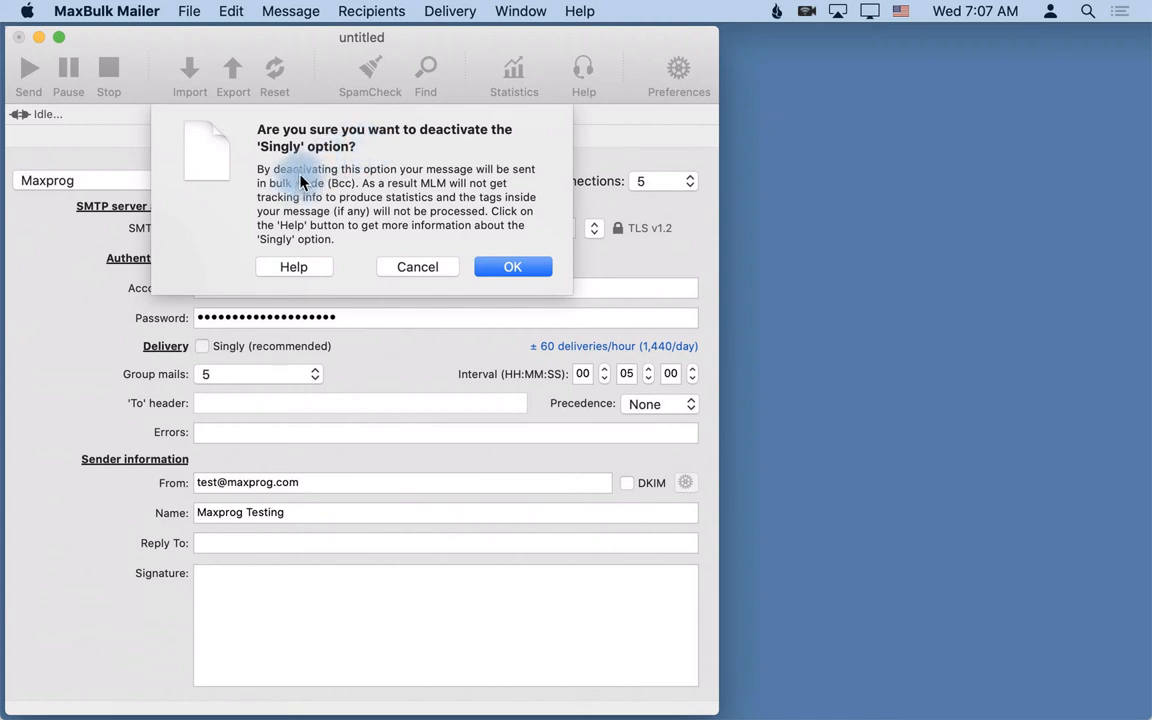
mouse_move(534, 178)
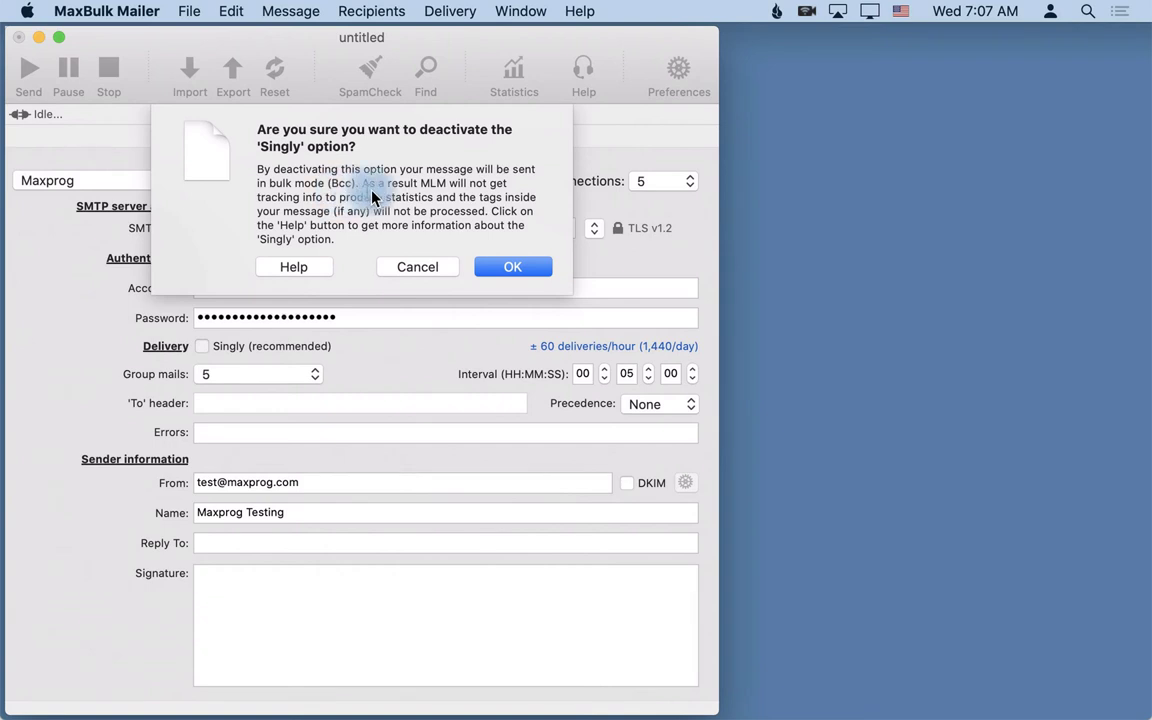
mouse_move(502, 190)
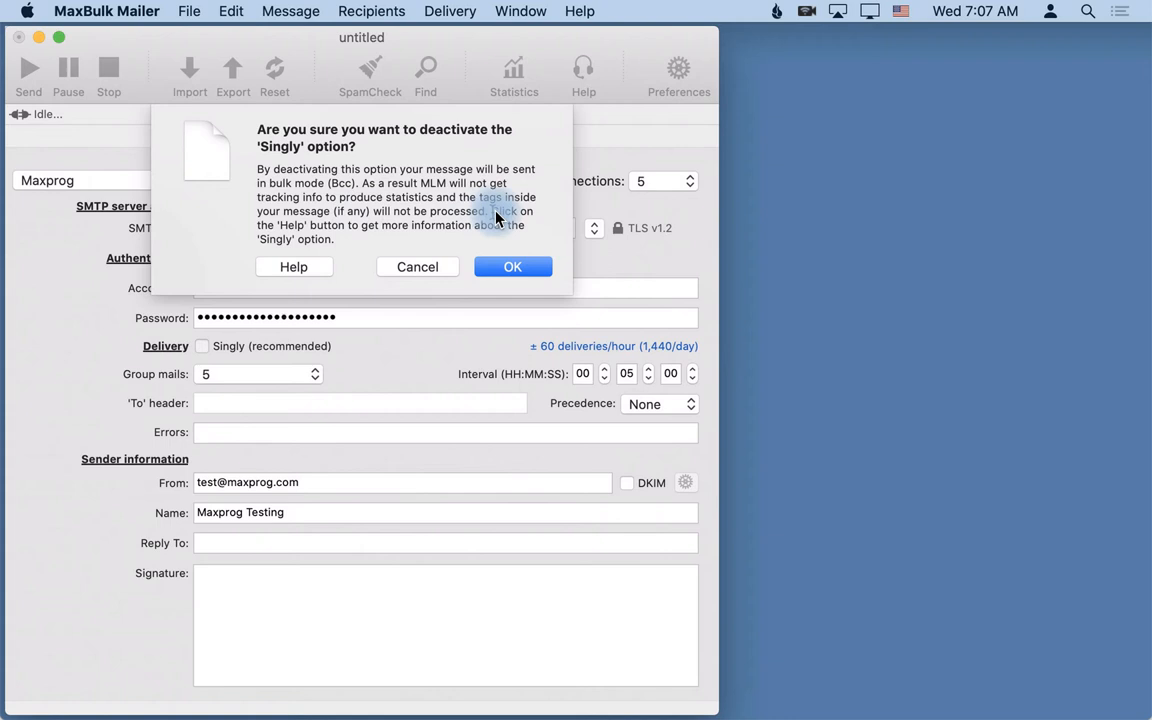
mouse_move(412, 236)
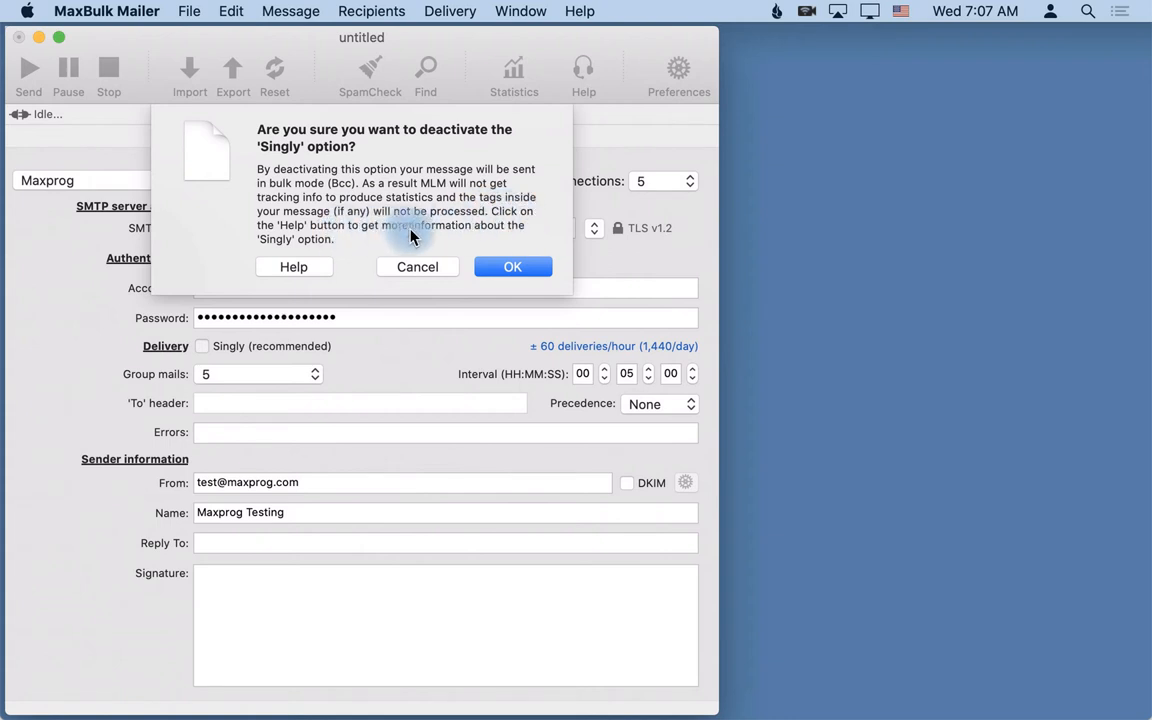
mouse_move(470, 266)
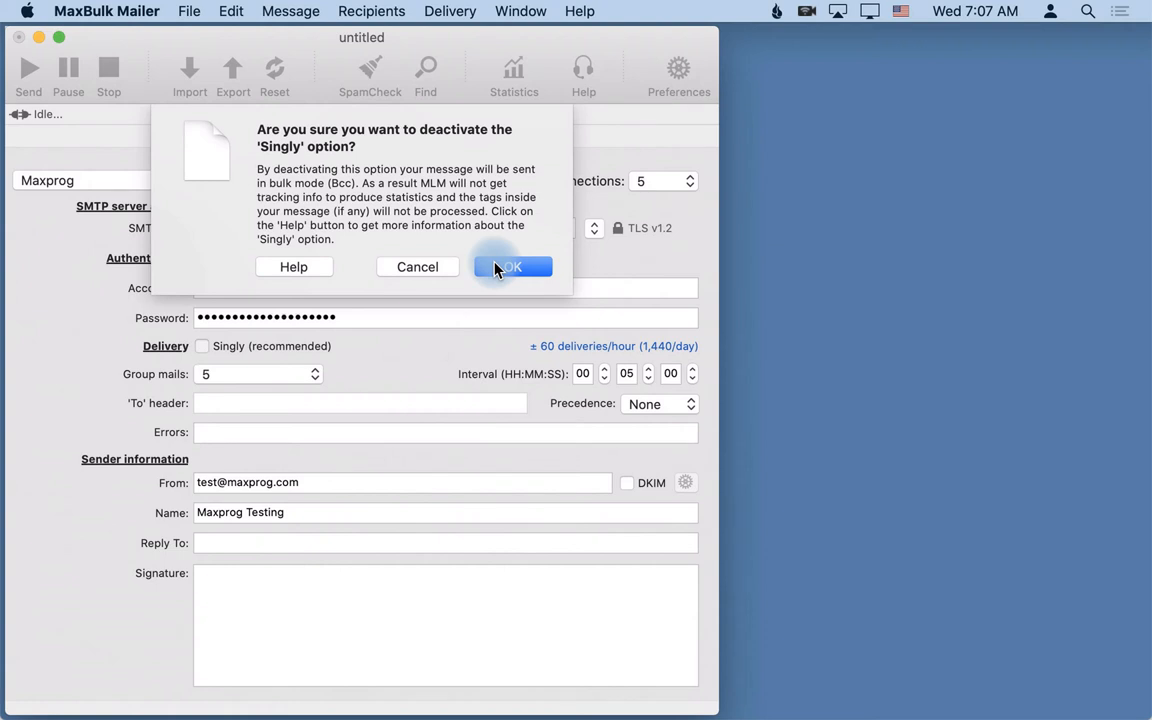
left_click(514, 266)
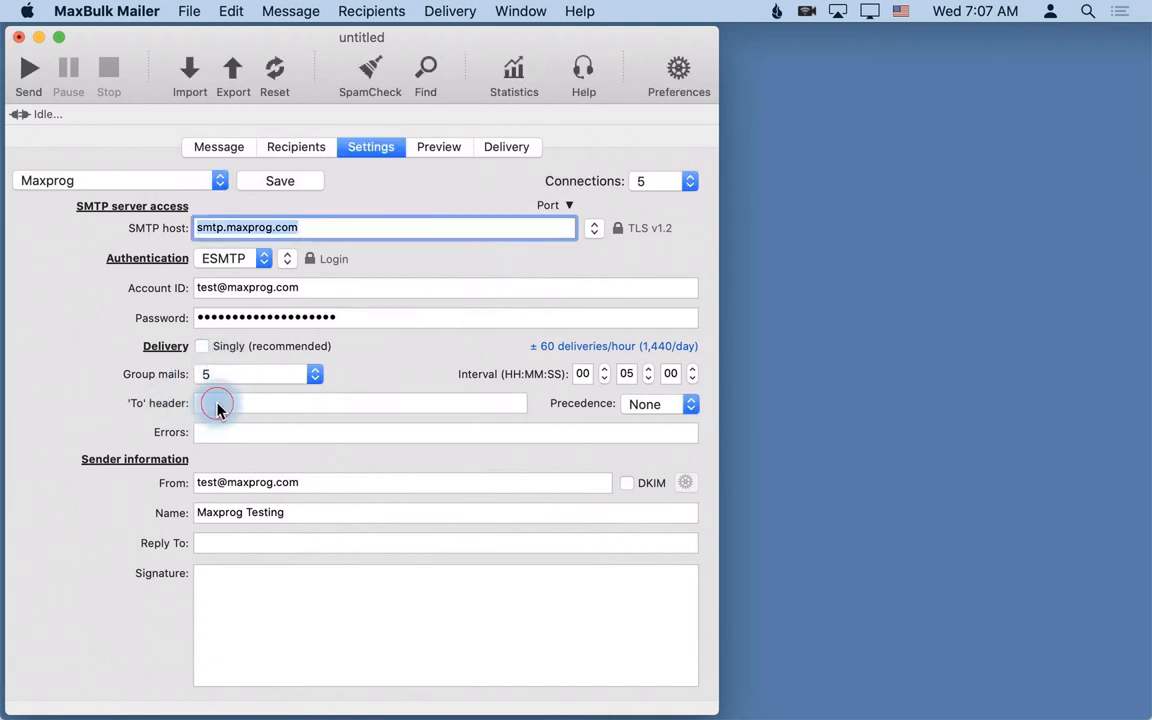
- Re-enable Singly delivery, leaving the custom 'To' header and Errors address blank
left_click(220, 404)
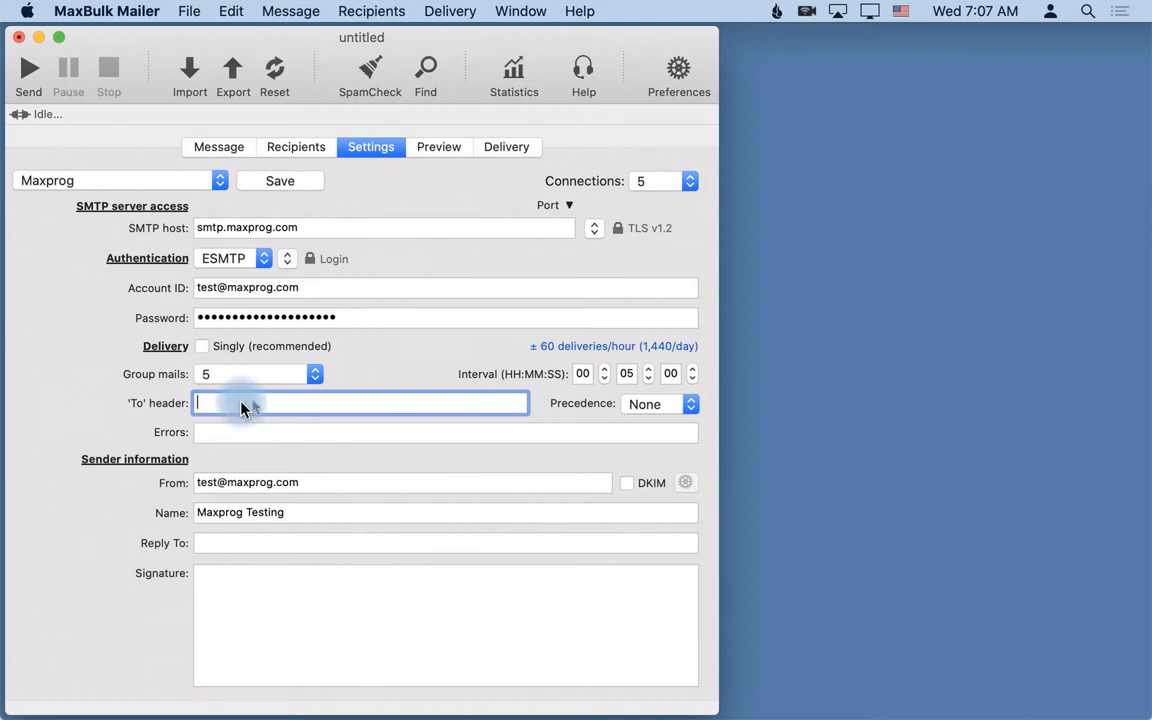
mouse_move(252, 414)
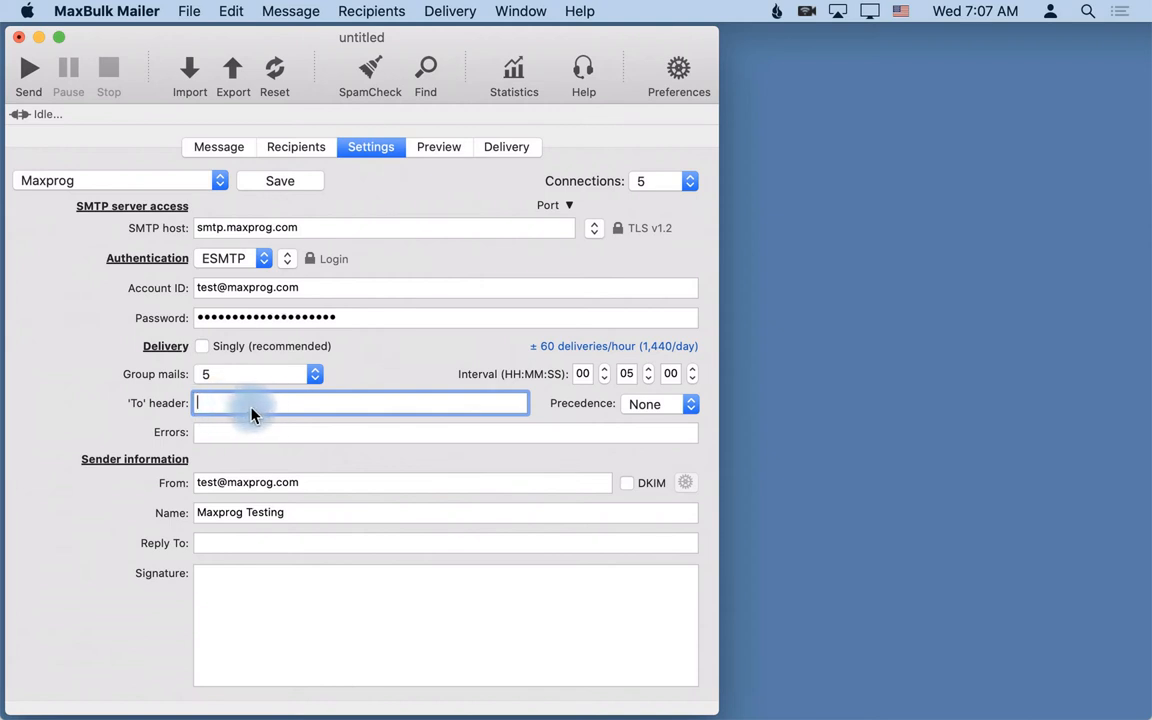
type("Ly")
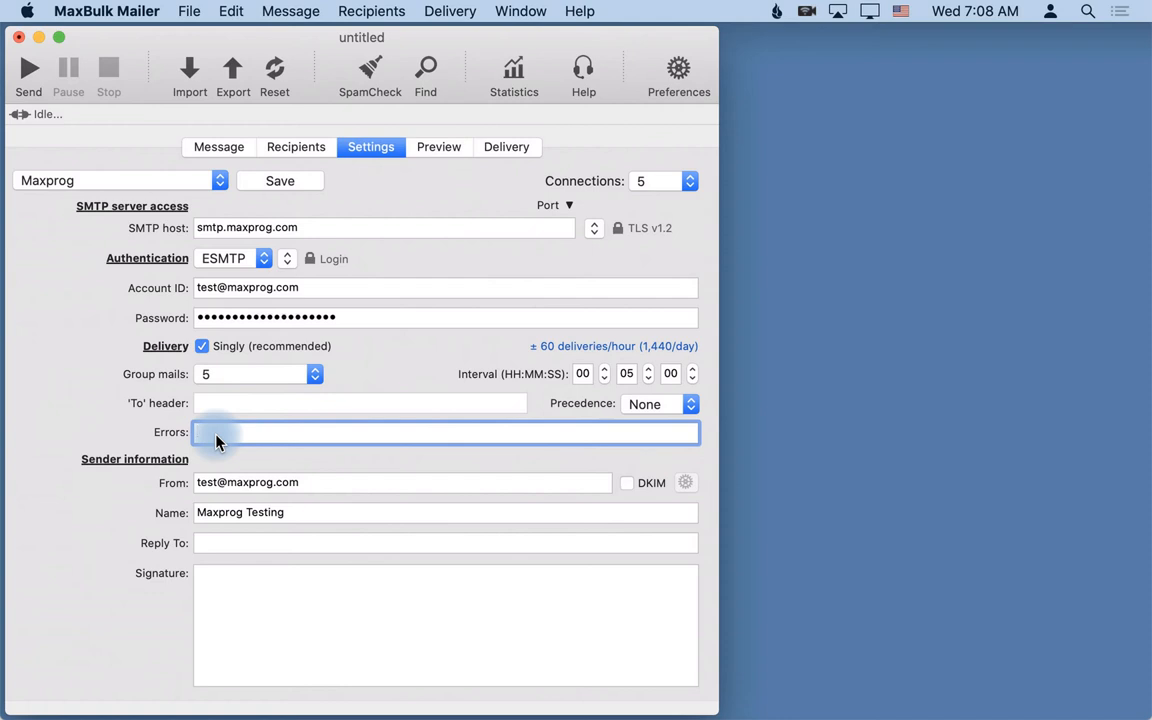
left_click(216, 432)
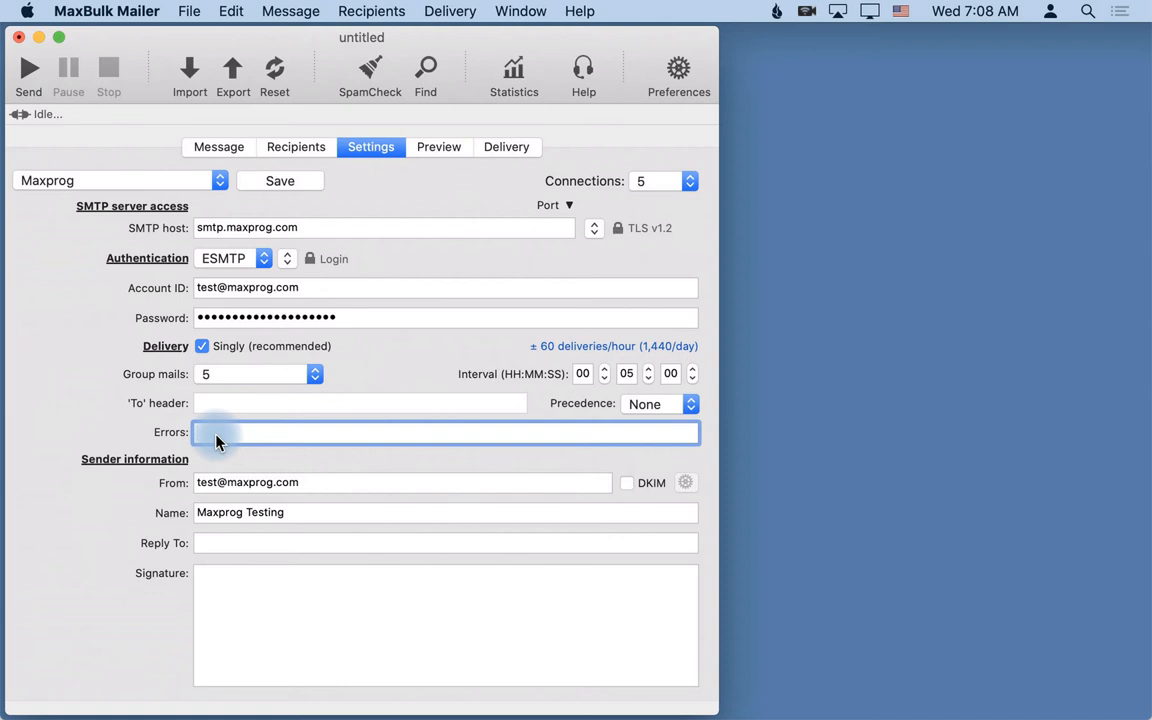
left_click(230, 432)
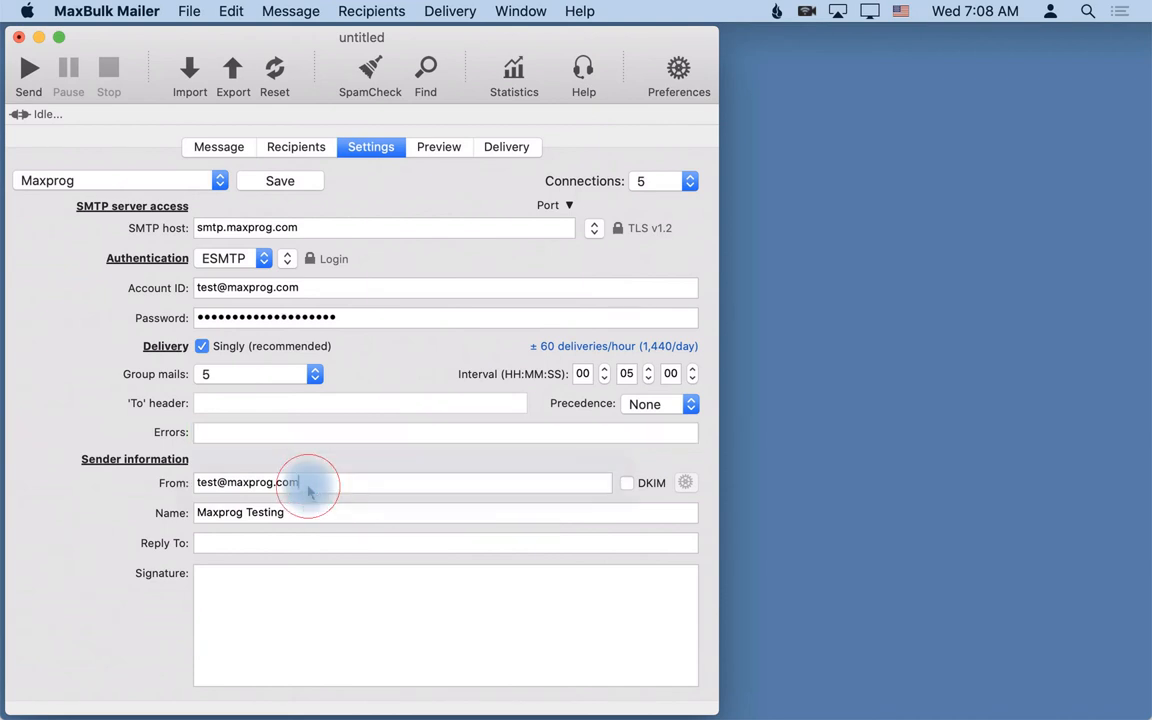
left_click(310, 482)
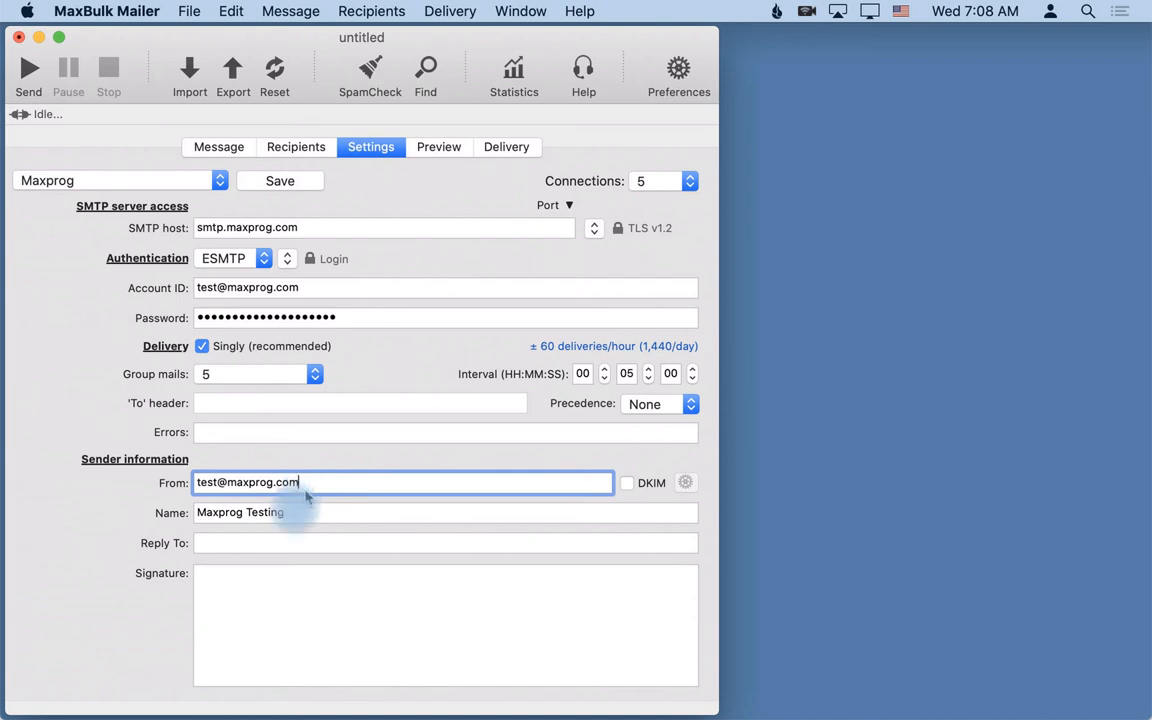
mouse_move(276, 548)
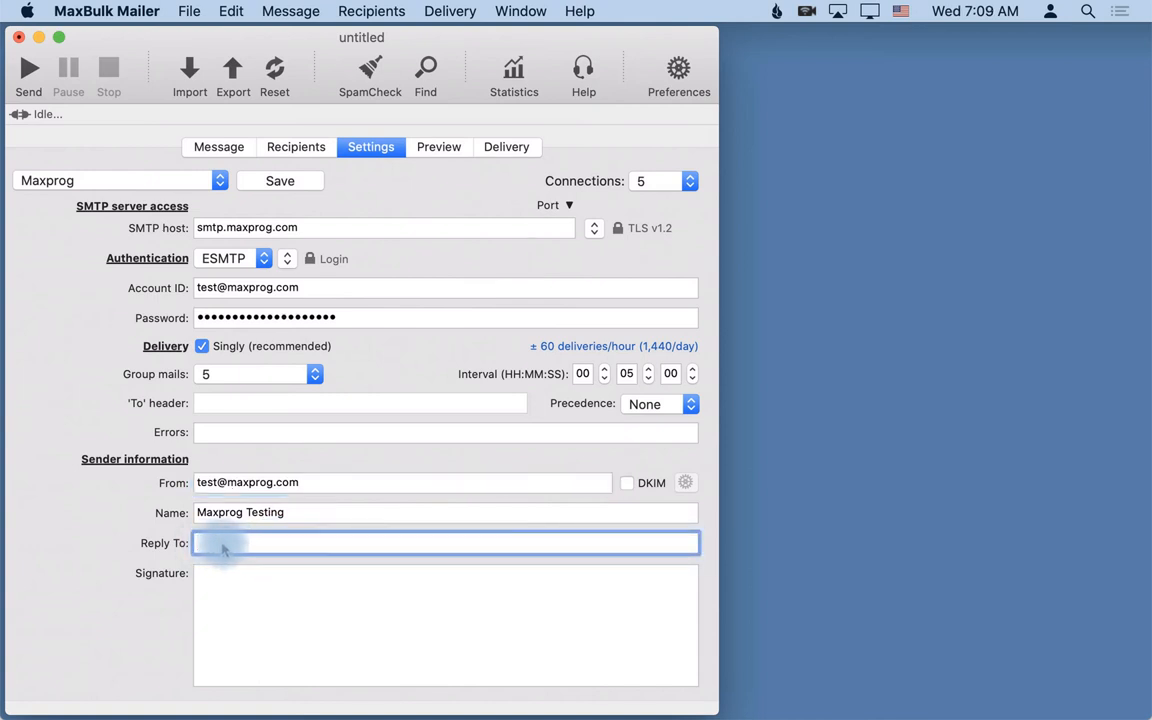
left_click(244, 544)
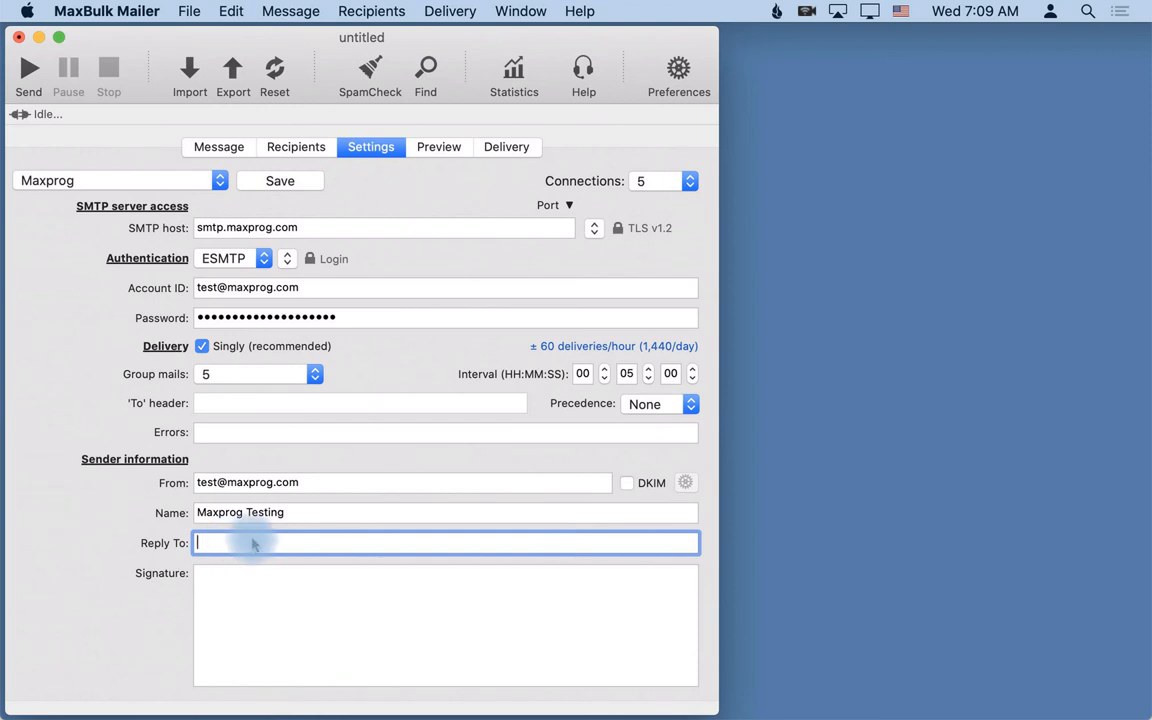
mouse_move(272, 544)
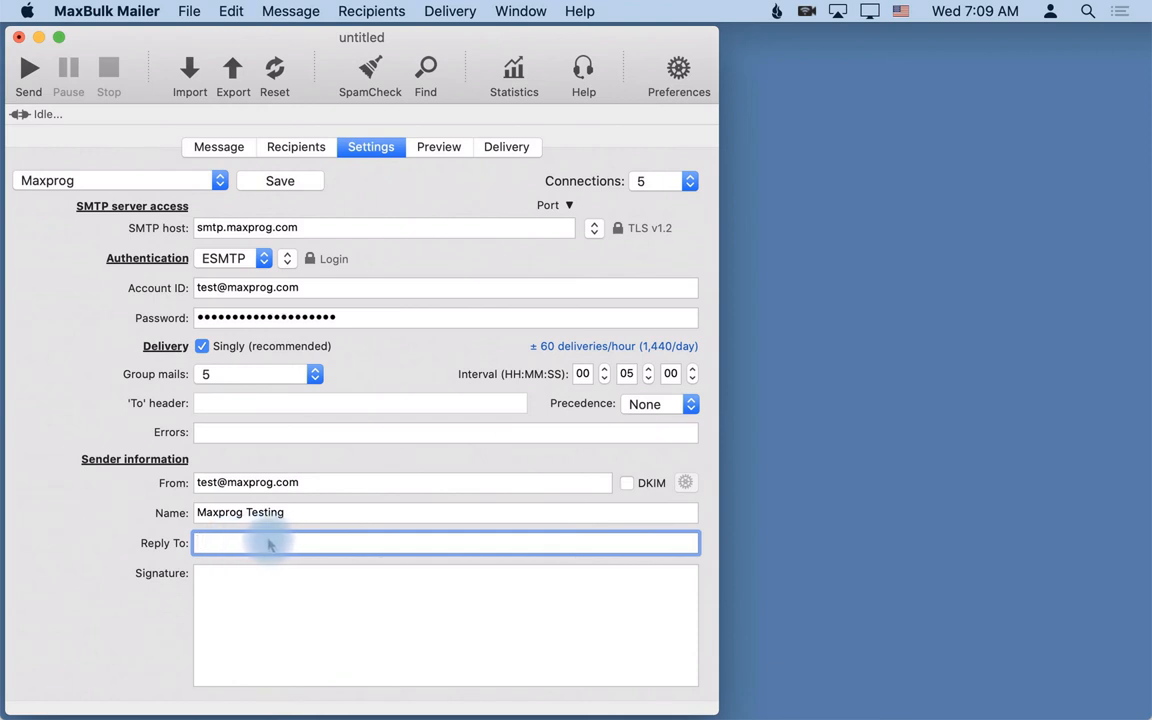
mouse_move(228, 464)
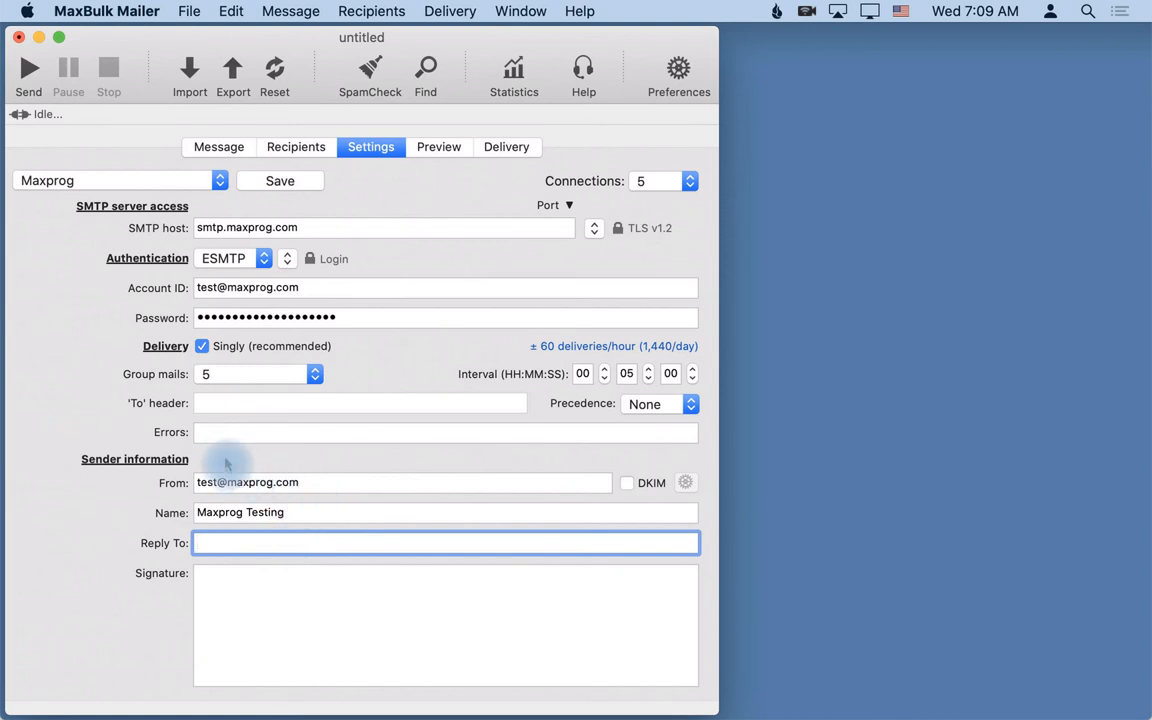
left_click(402, 482)
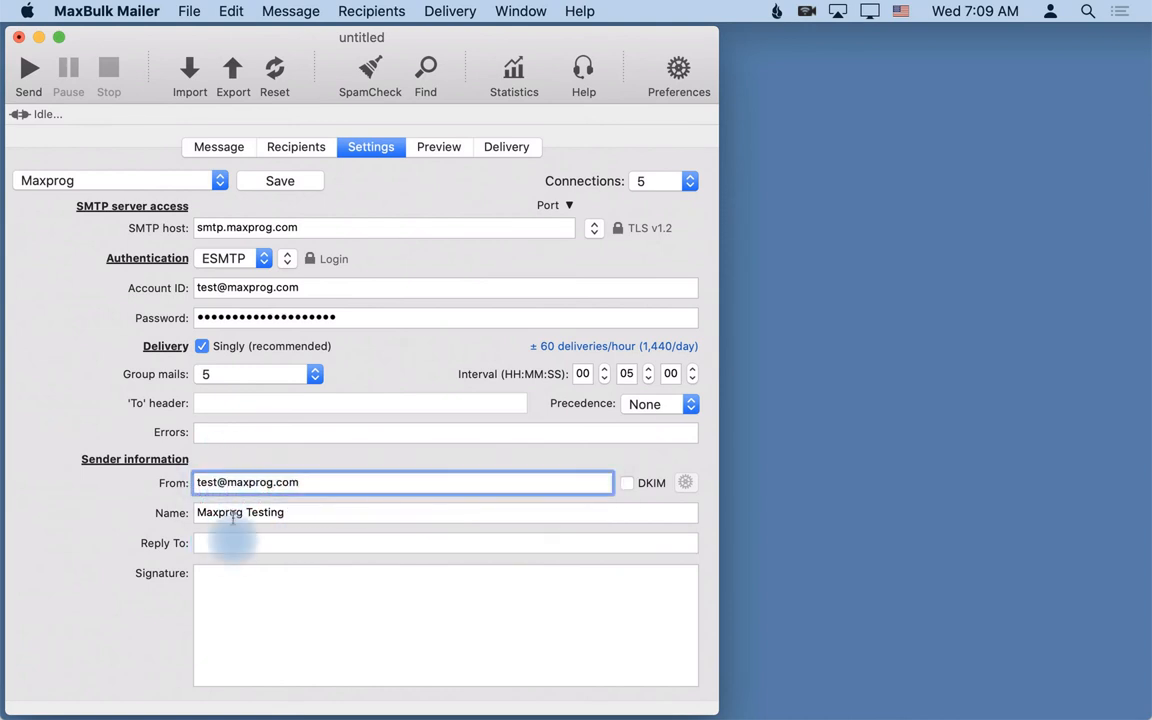
left_click(228, 590)
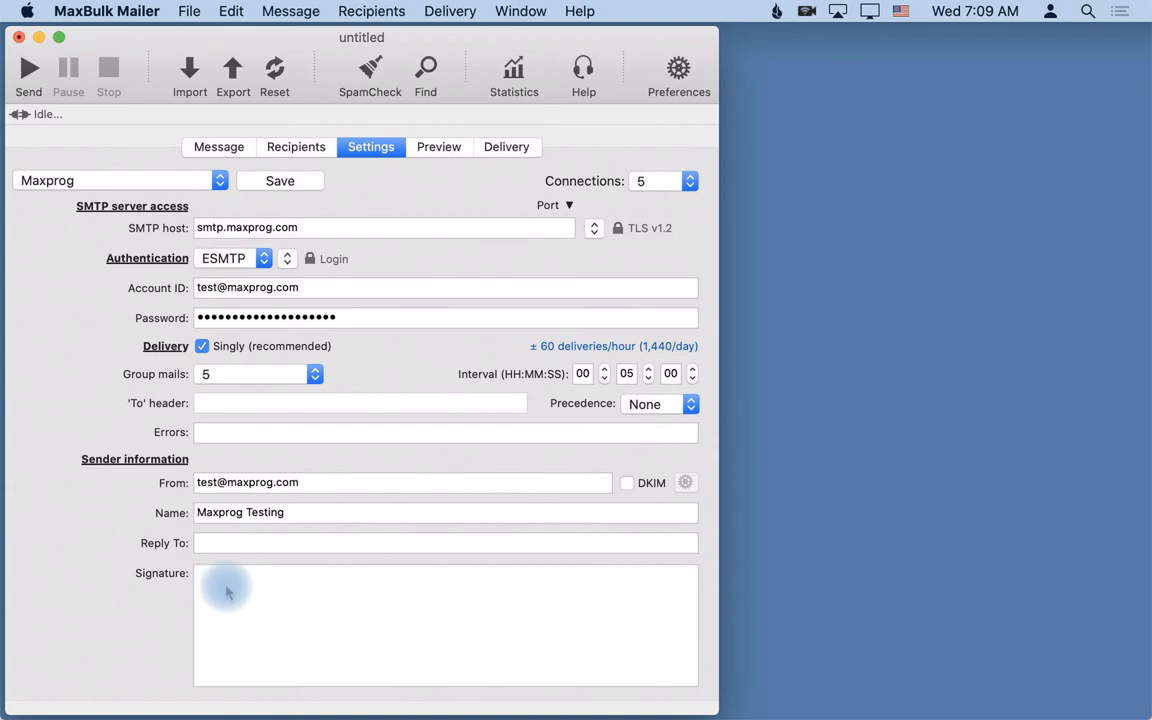
- Enter the Stan Busk signature with social links and preview it under the Maxprog Testing sender
left_click(228, 588)
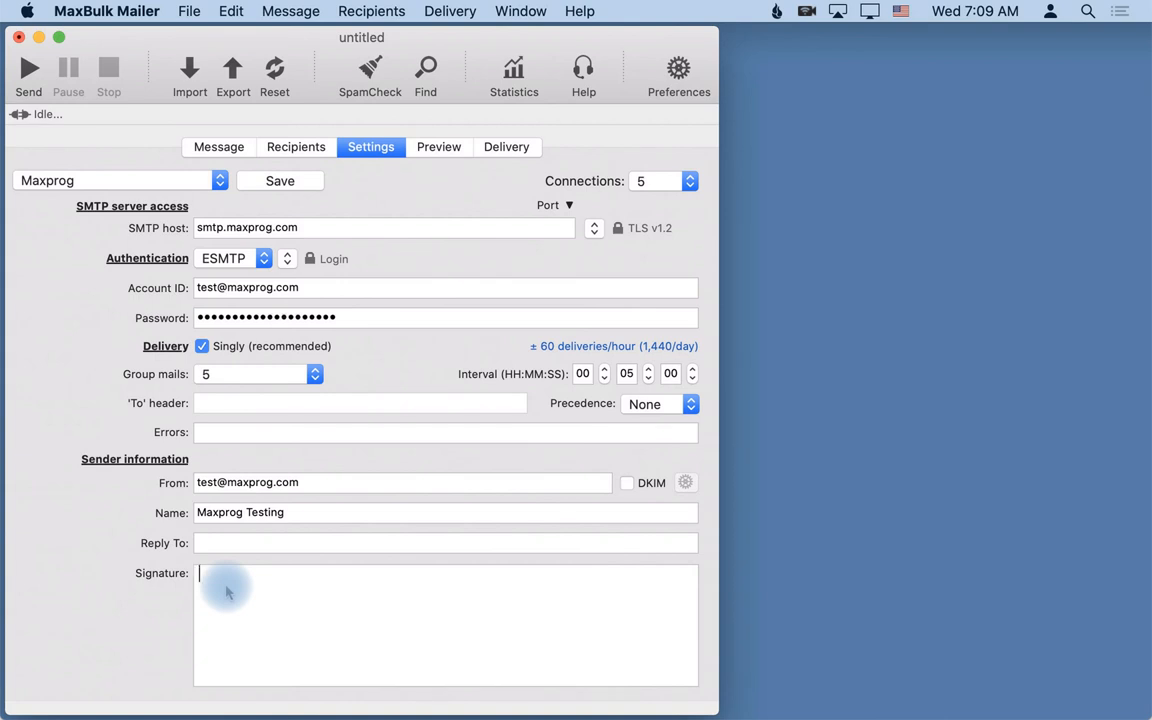
mouse_move(236, 618)
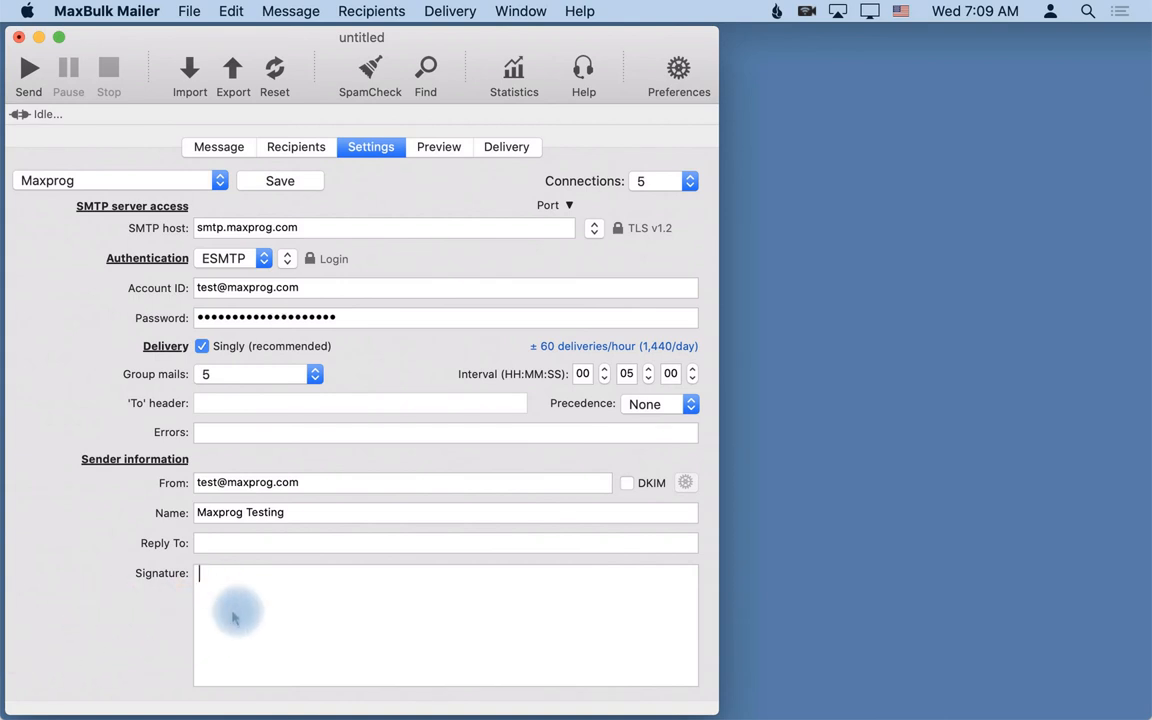
type("dffdf")
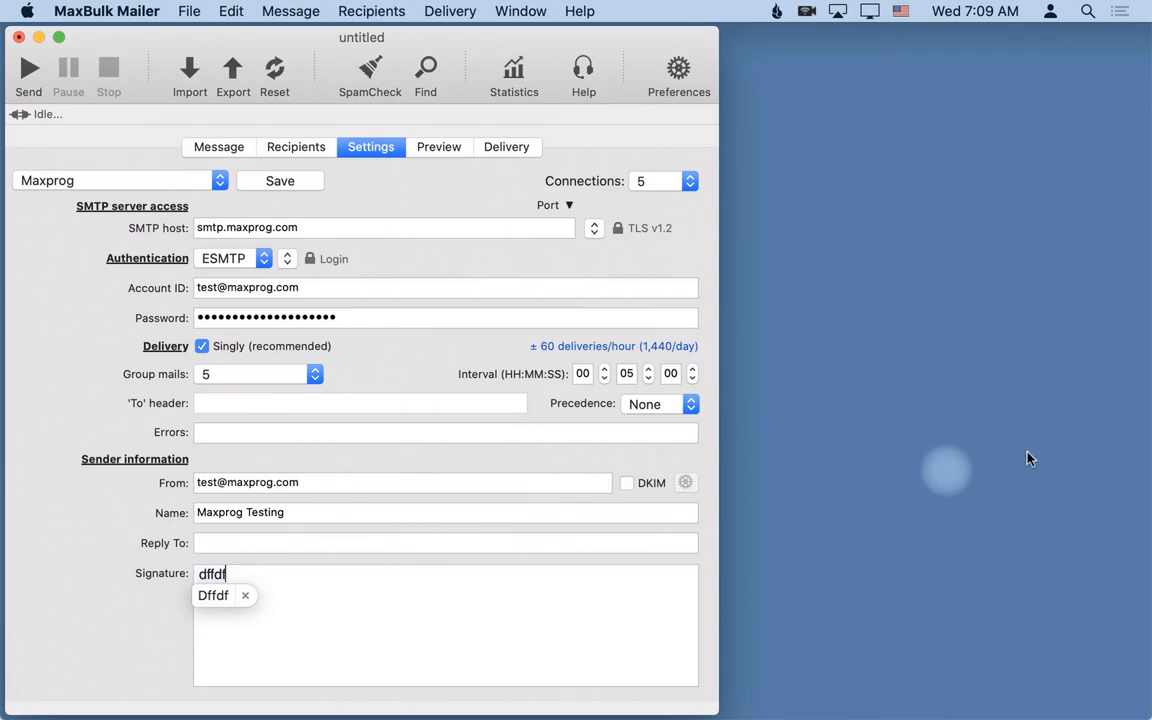
left_click(212, 596)
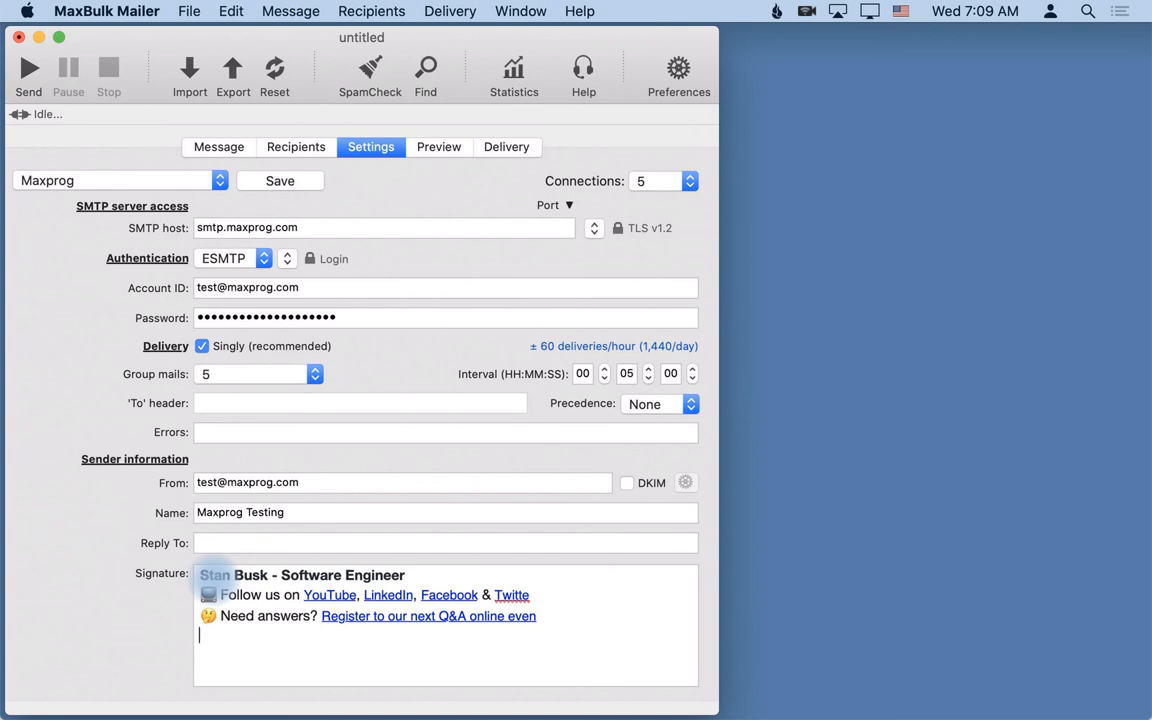
left_click(440, 148)
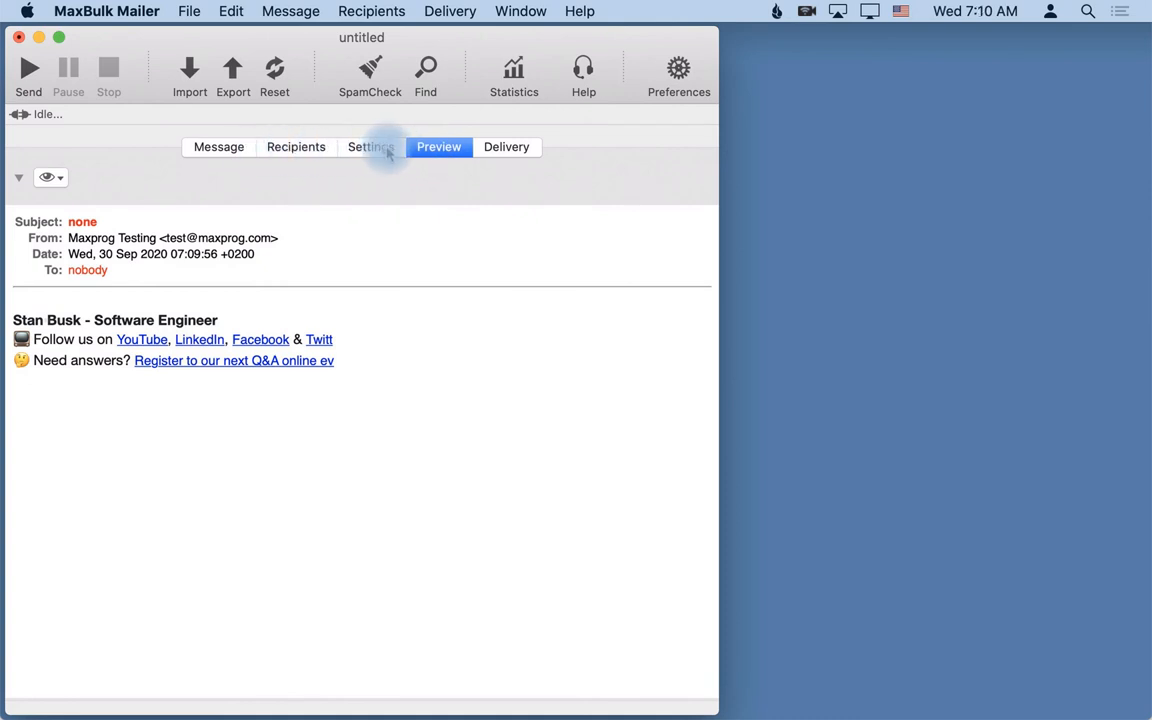
- Back in Settings, review the connection counts 1 to 25 and keep 5 simultaneous connections
left_click(372, 148)
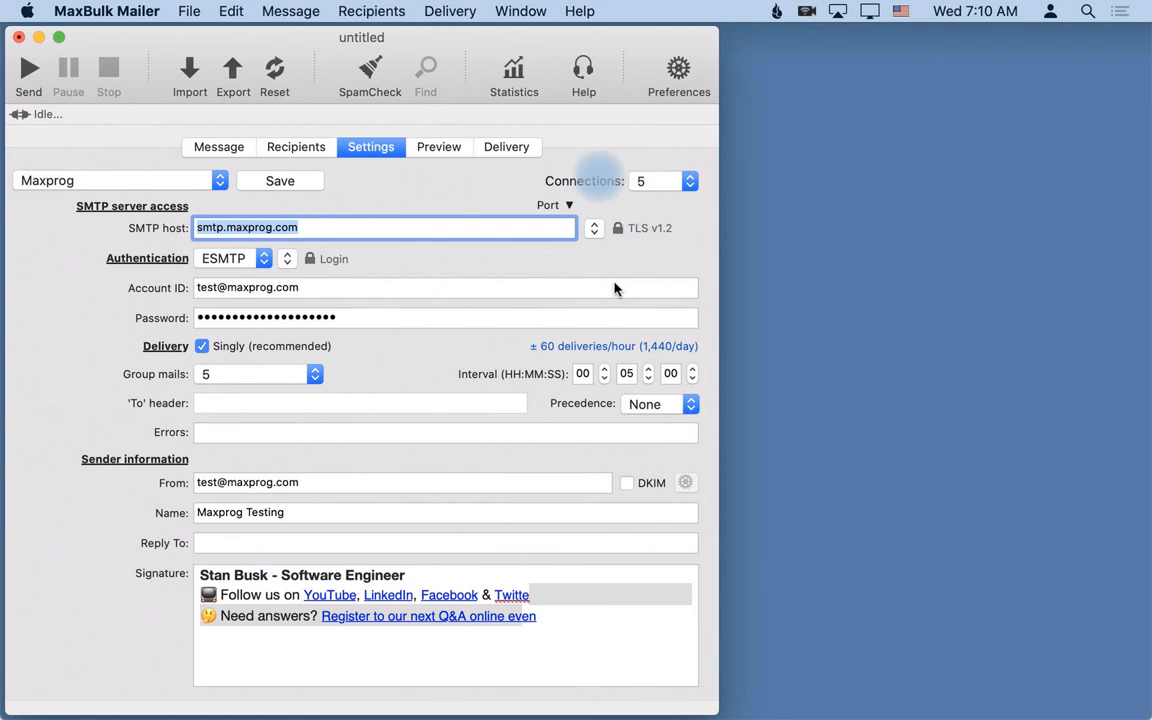
mouse_move(562, 144)
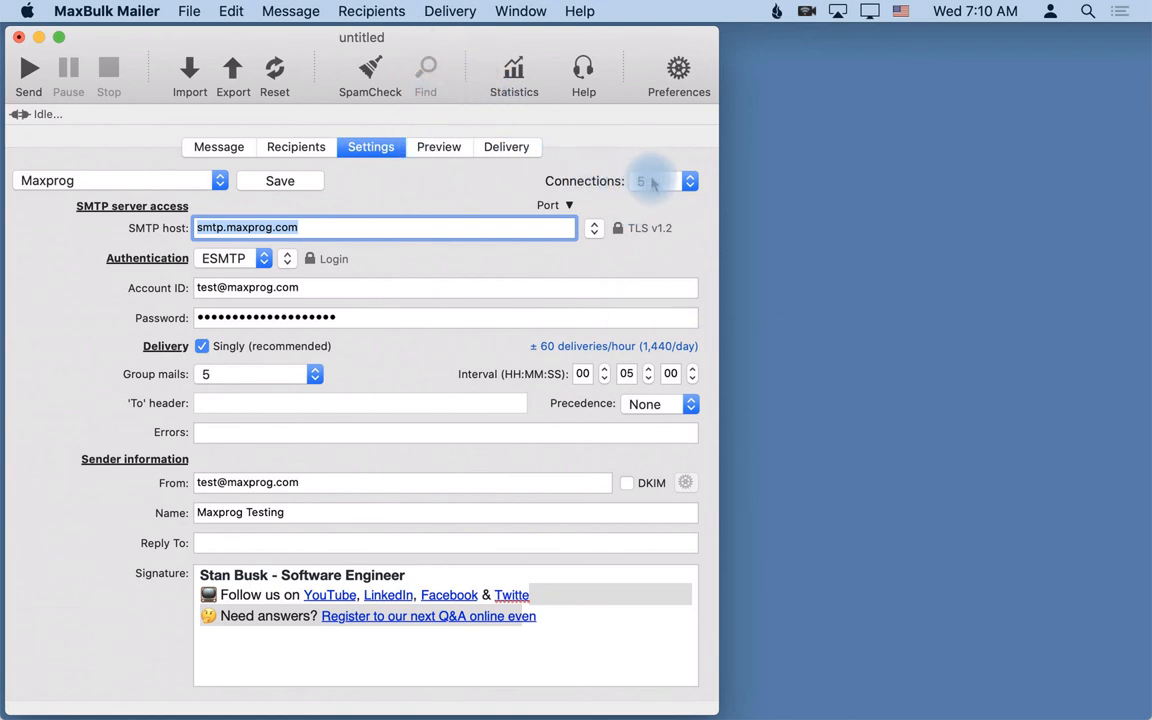
left_click(690, 180)
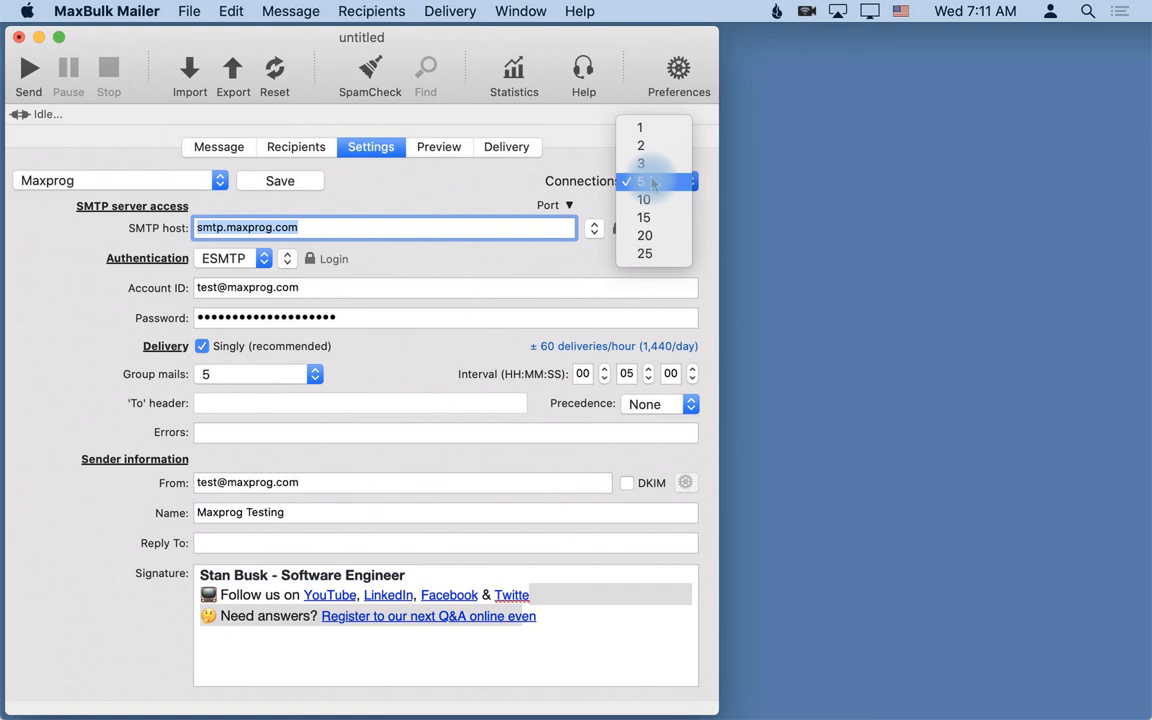
left_click(642, 182)
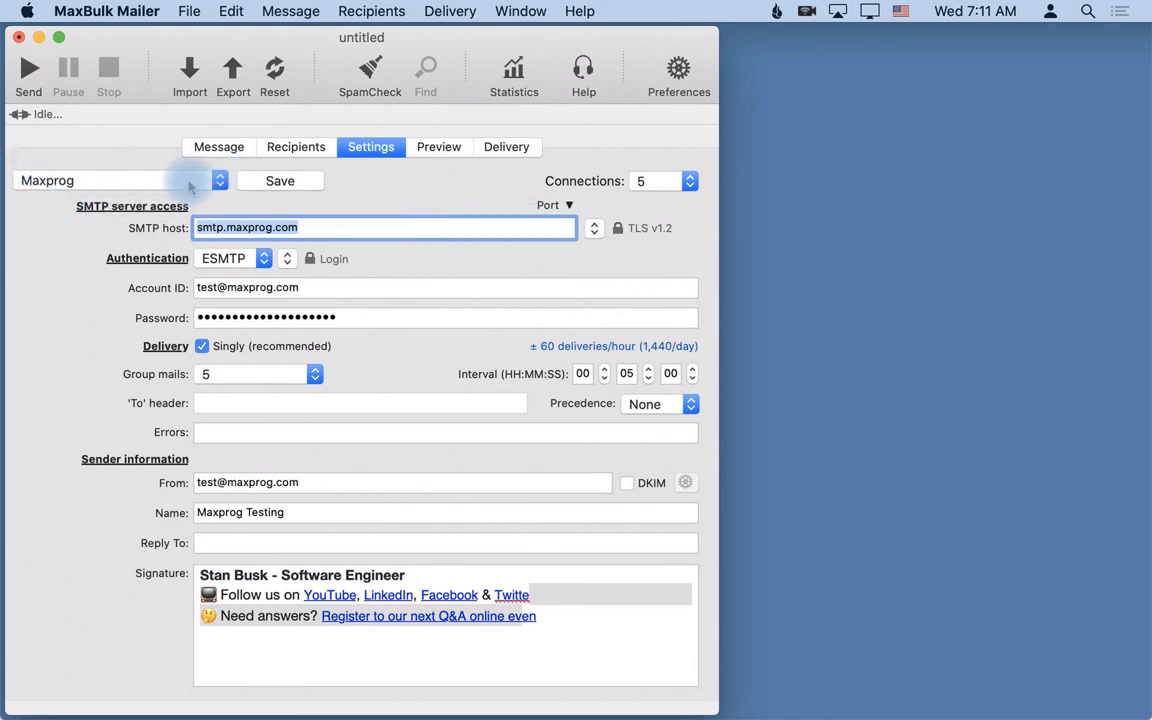
left_click(216, 180)
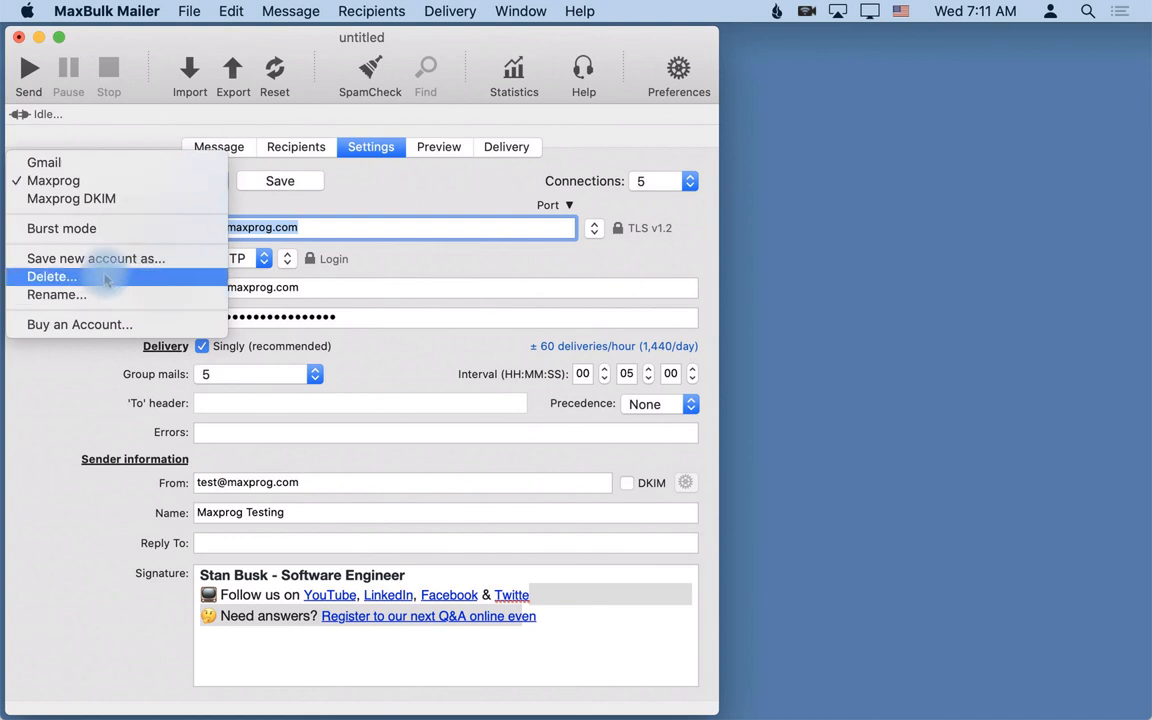
mouse_move(168, 228)
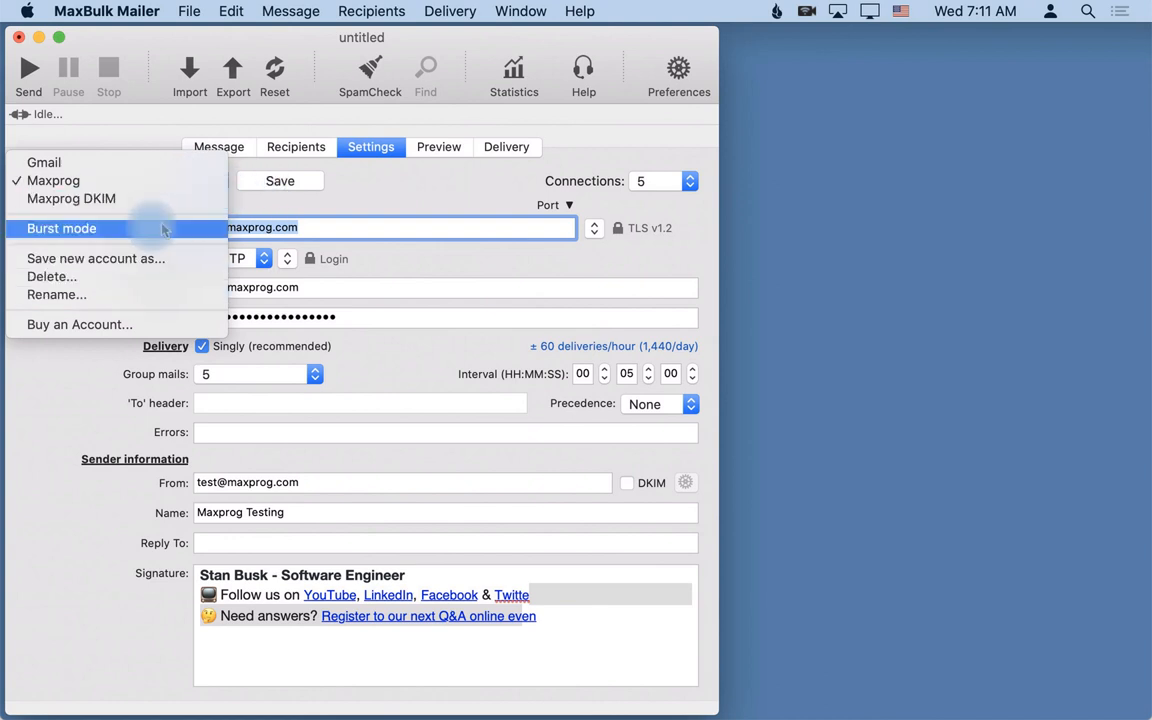
mouse_move(112, 258)
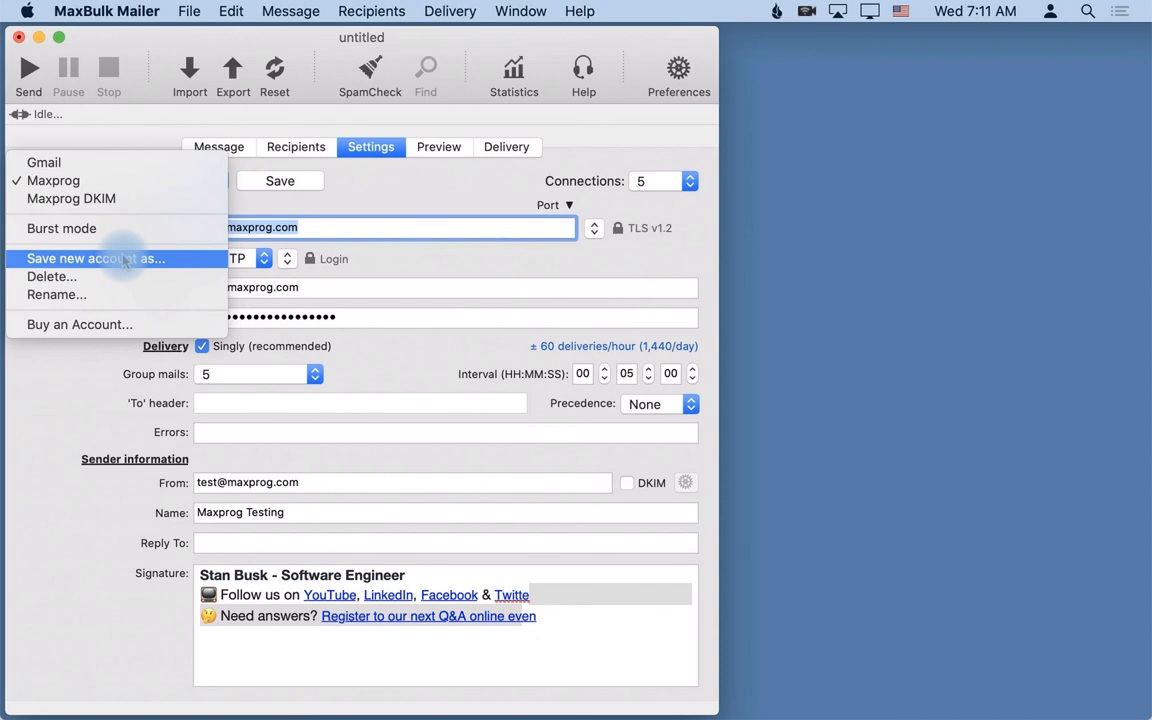
mouse_move(52, 276)
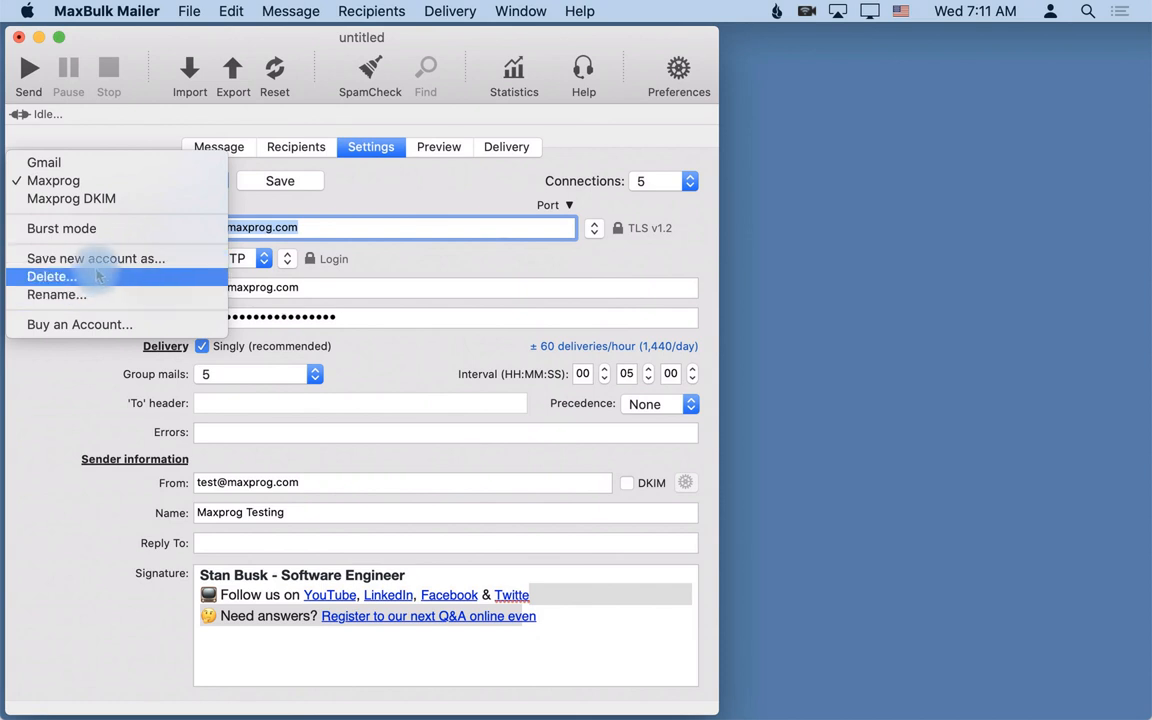
mouse_move(80, 132)
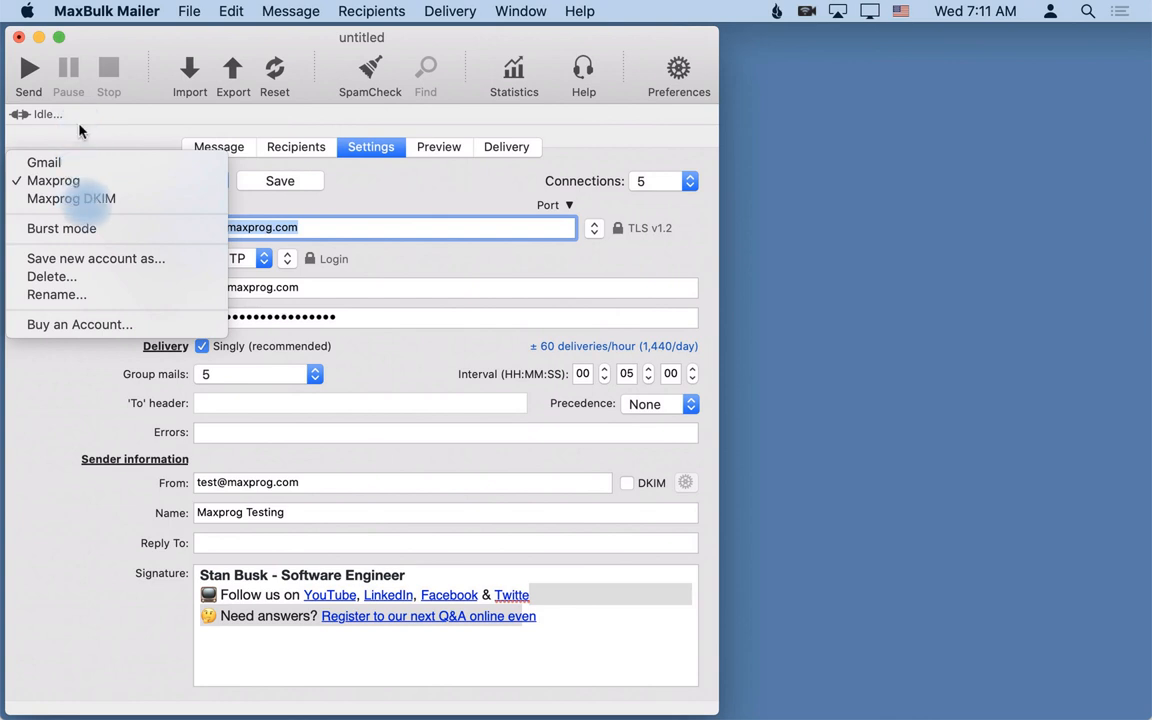
mouse_move(748, 212)
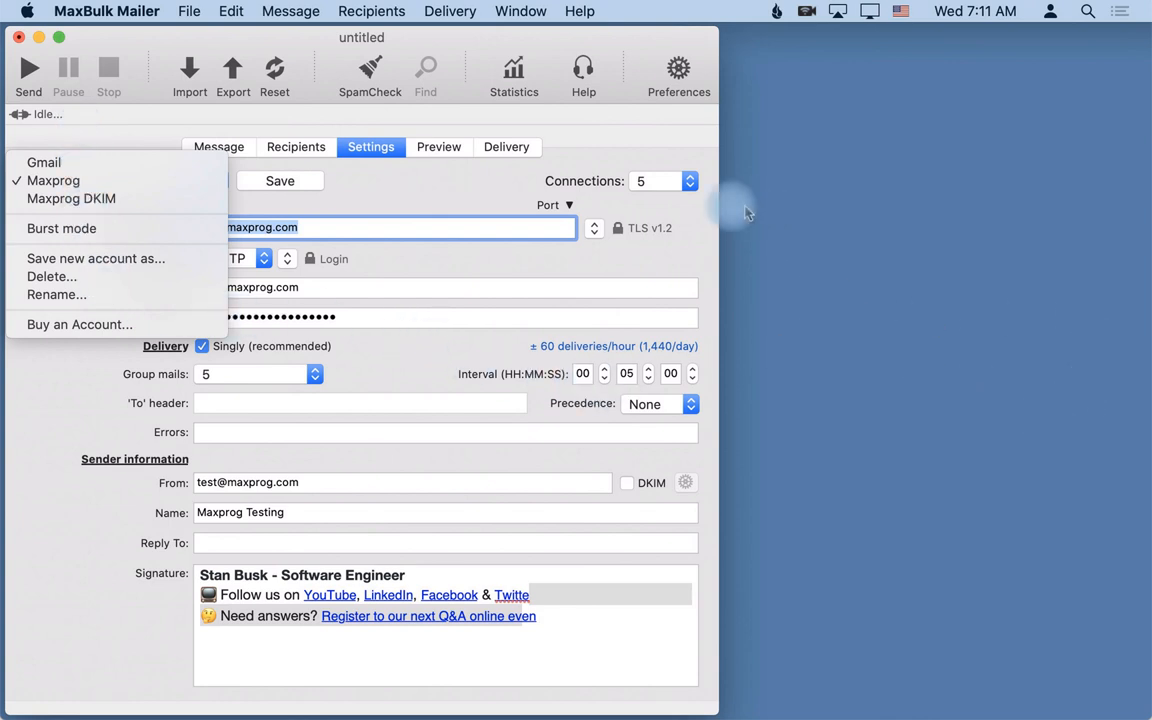
left_click(54, 180)
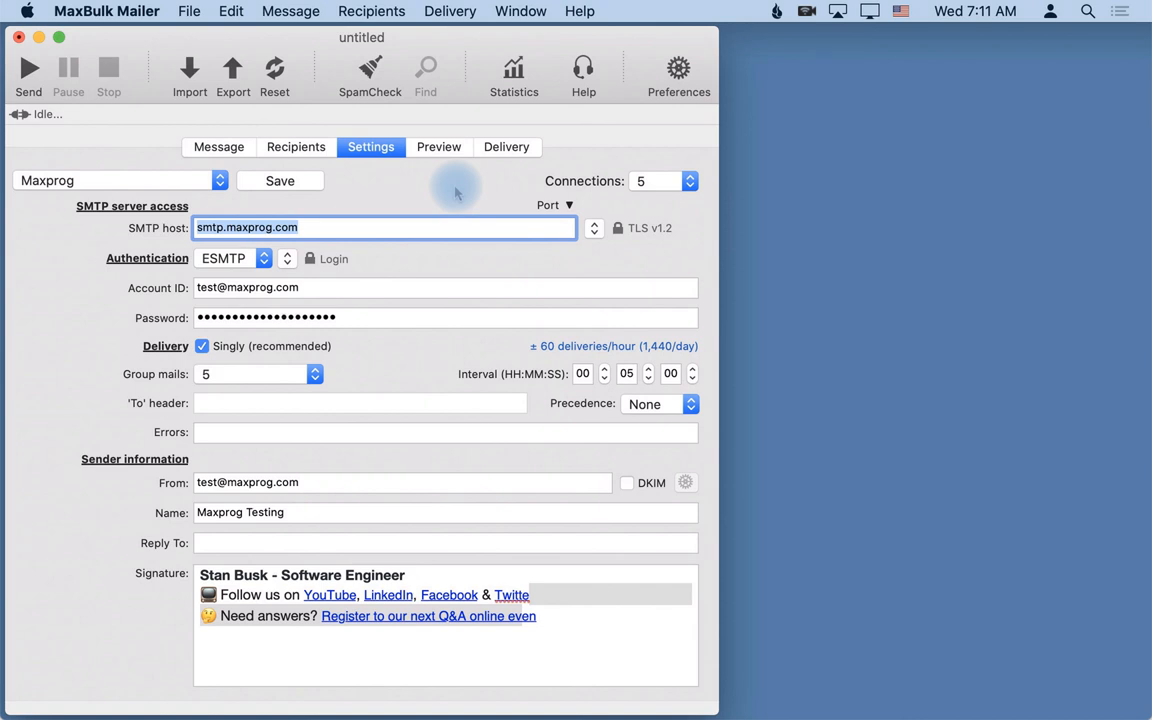
- Write the message with subject 'Test subject' and body 'Test'
left_click(218, 146)
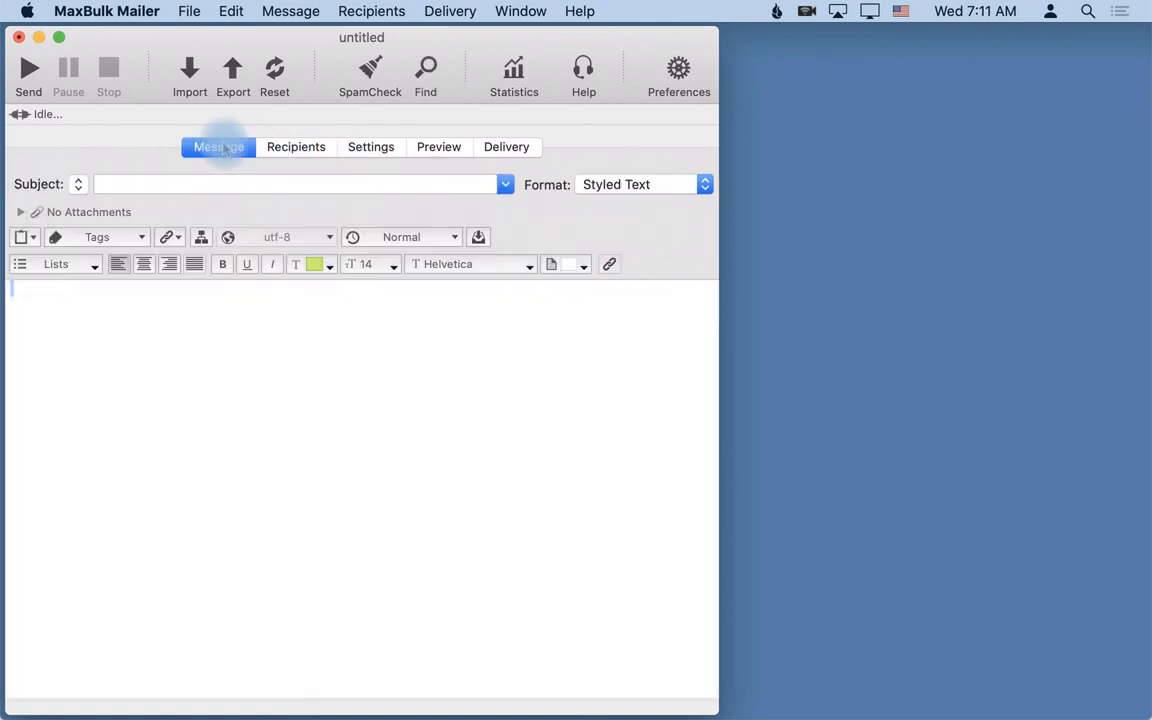
mouse_move(144, 188)
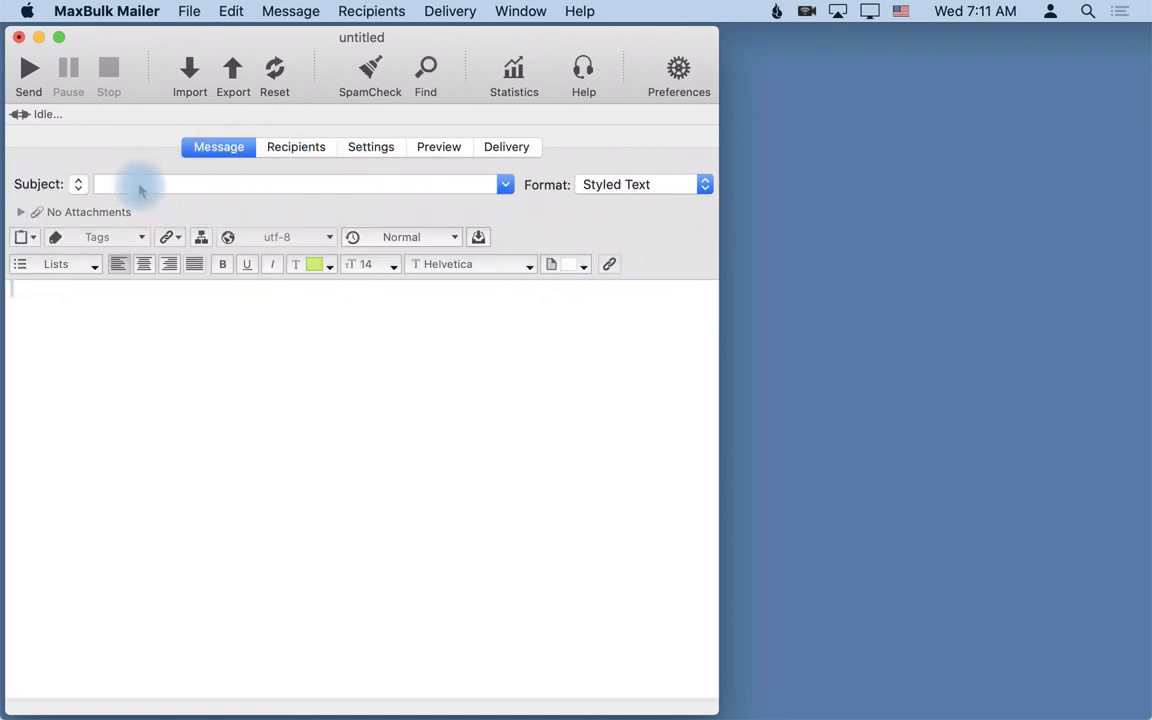
type("Test subject")
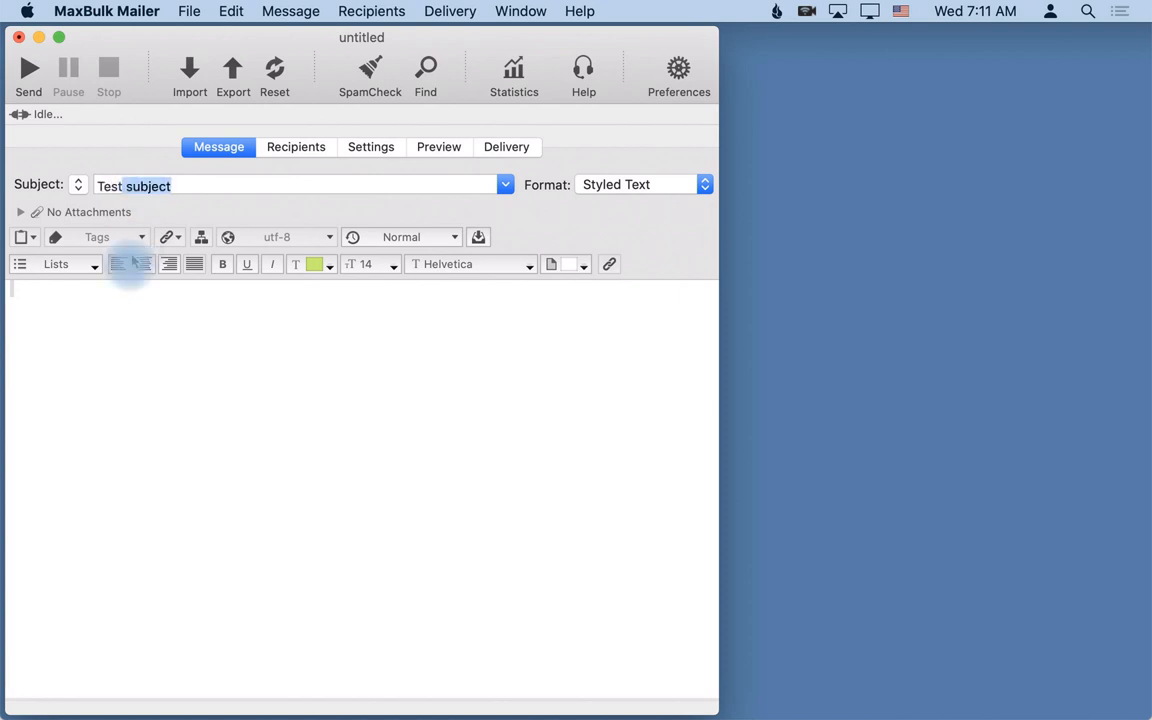
type("Test")
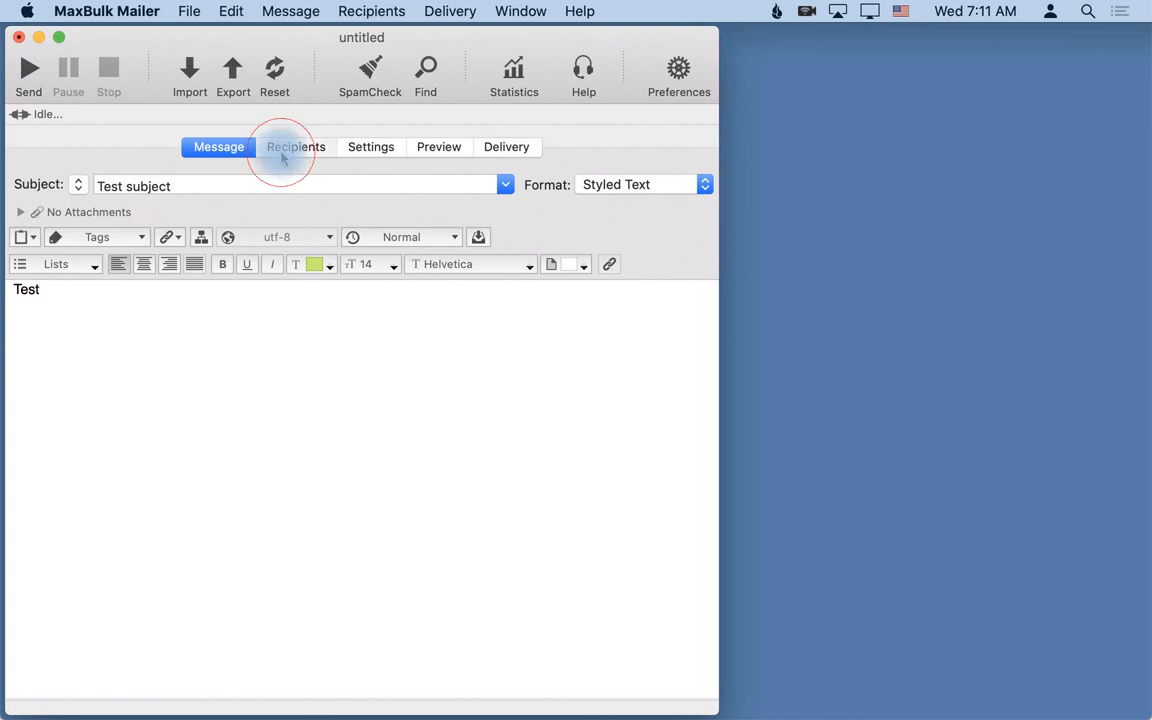
- Address the message to the one-recipient 'Myself only' list and return to Settings
left_click(296, 148)
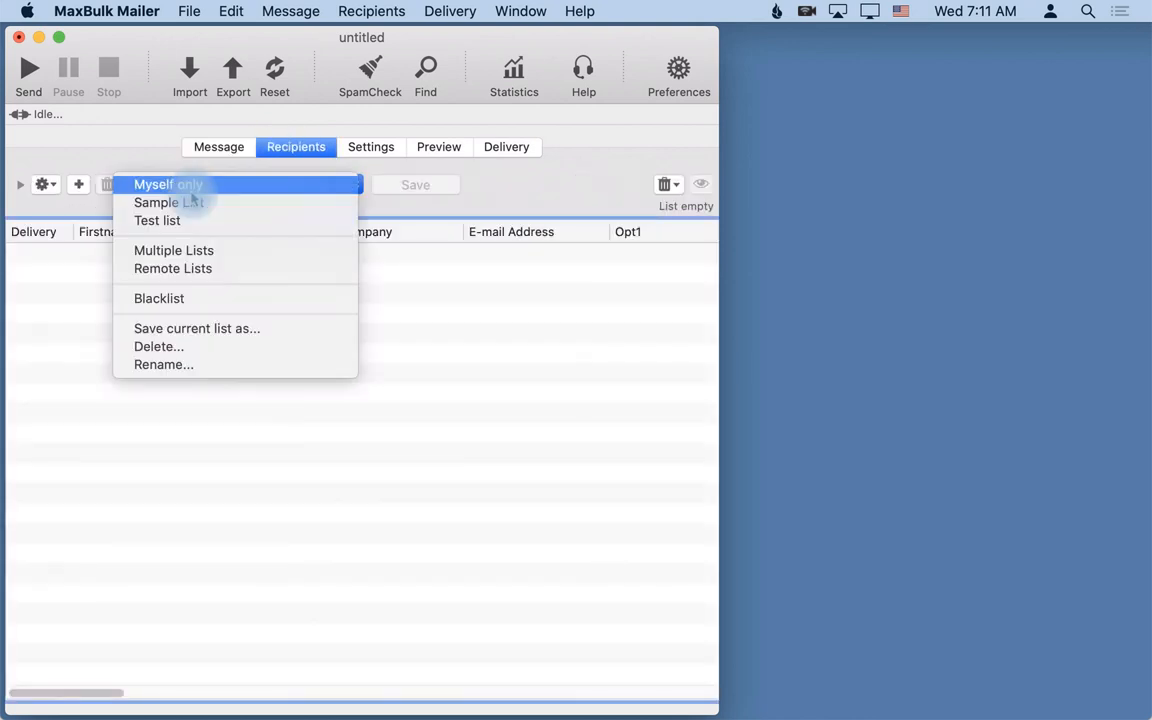
left_click(180, 184)
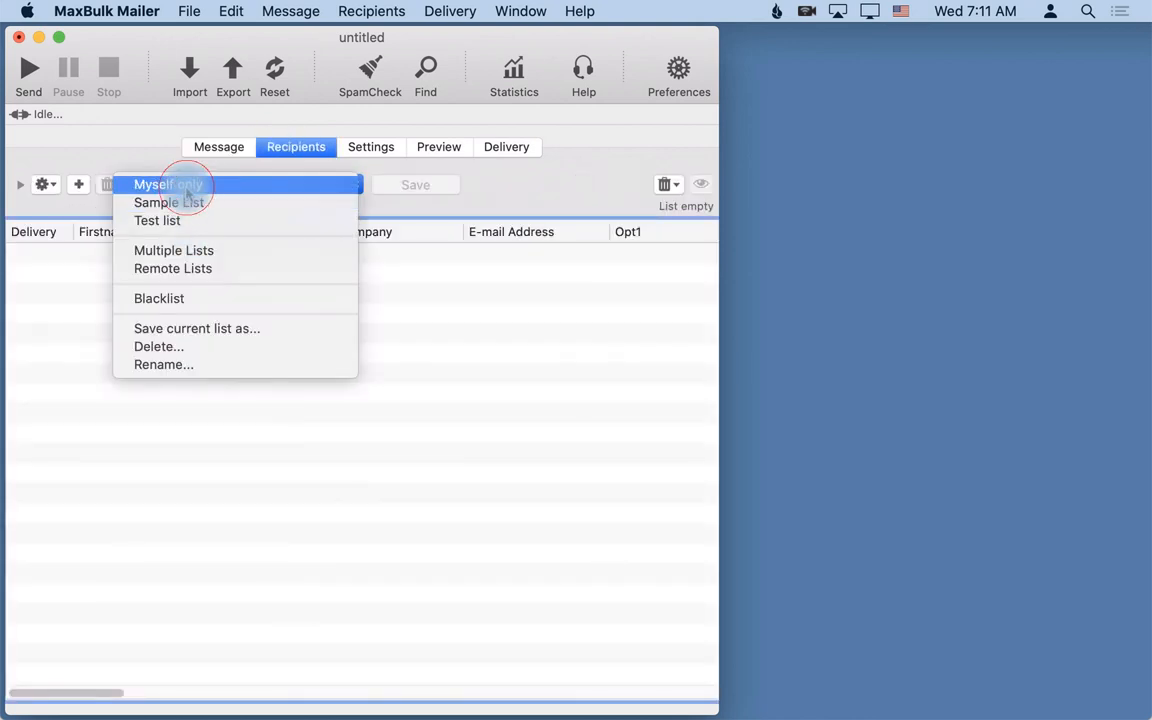
left_click(166, 184)
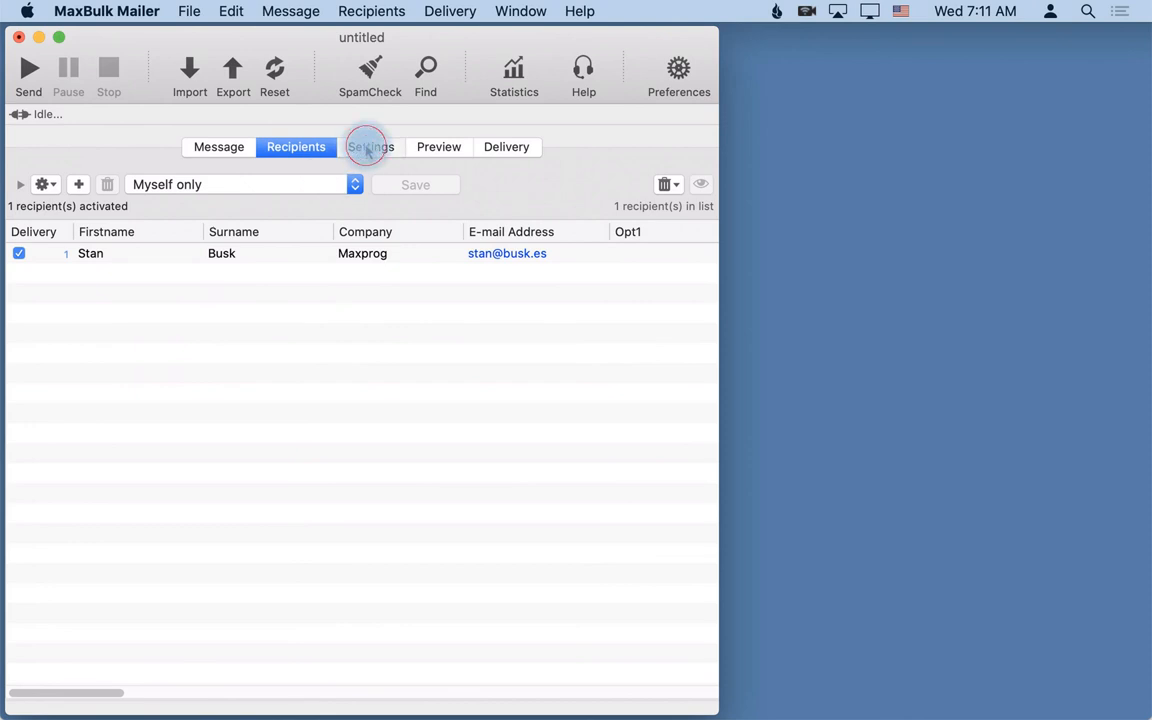
left_click(372, 146)
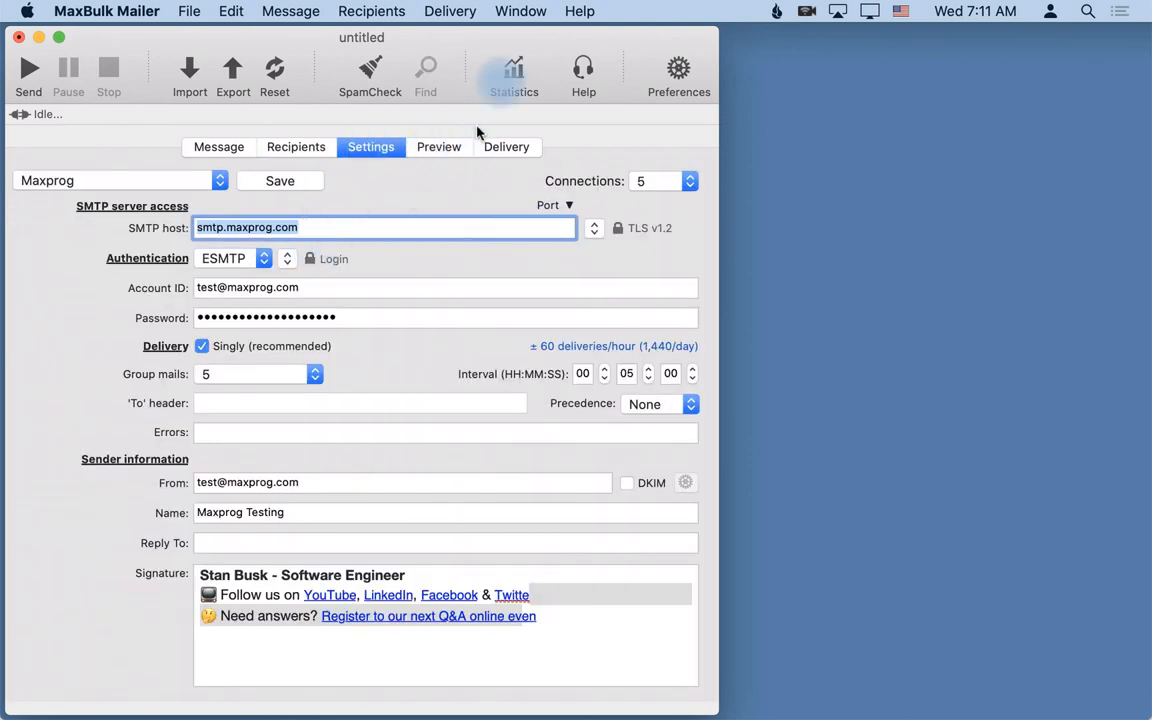
- Send the message anyway despite unsaved changes; the report shows 1/1 delivered in 5 seconds
left_click(506, 148)
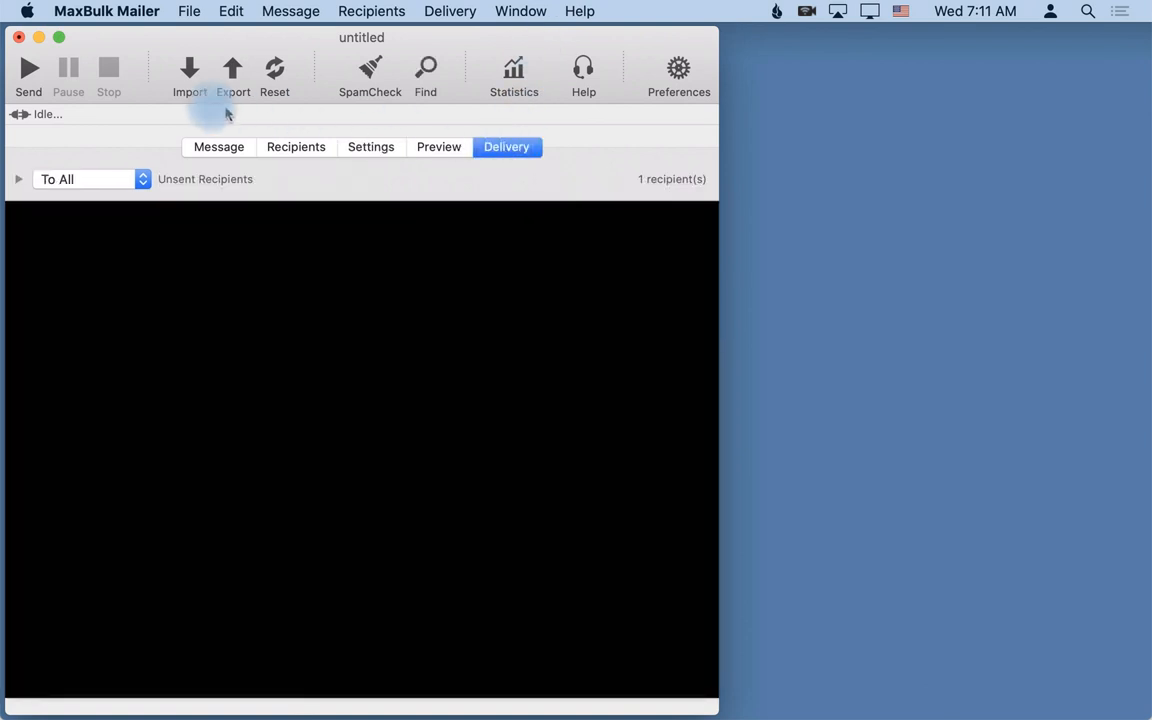
left_click(16, 56)
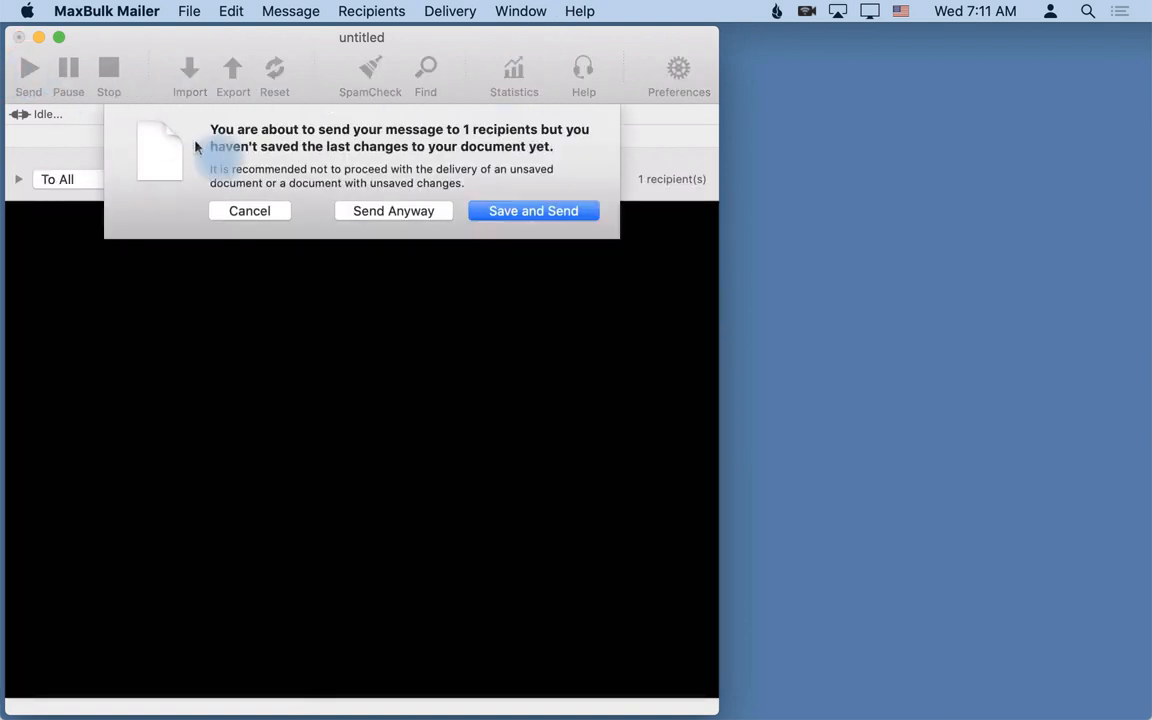
left_click(392, 210)
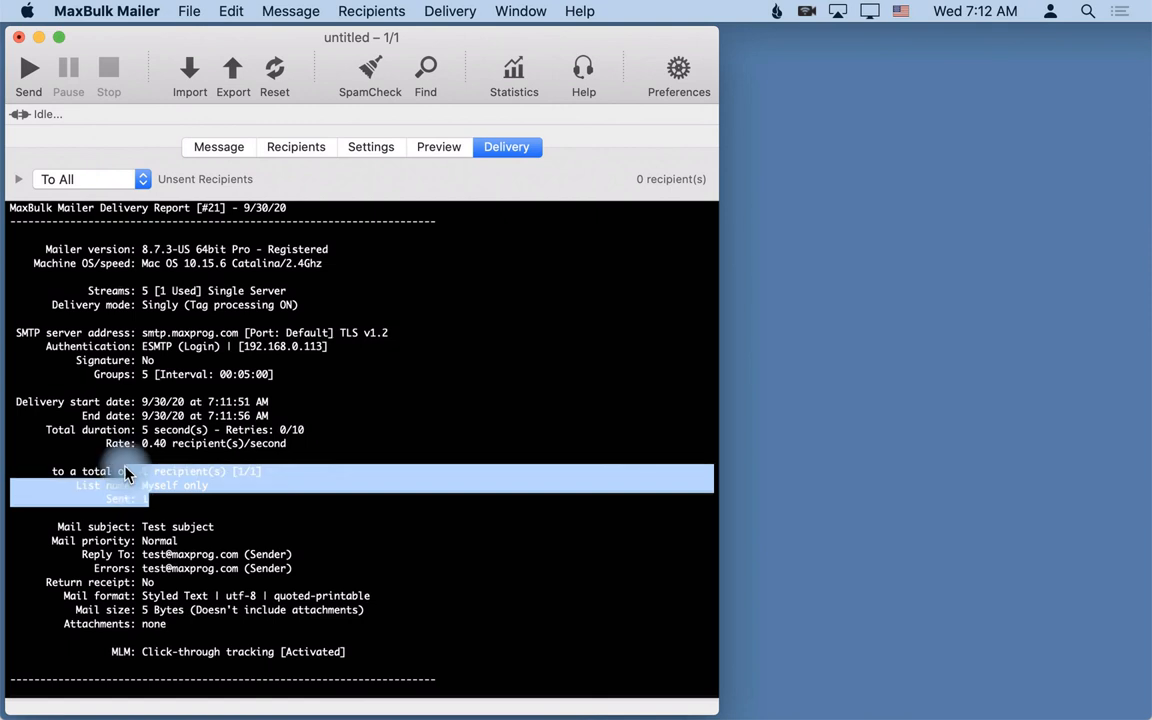
left_click(296, 146)
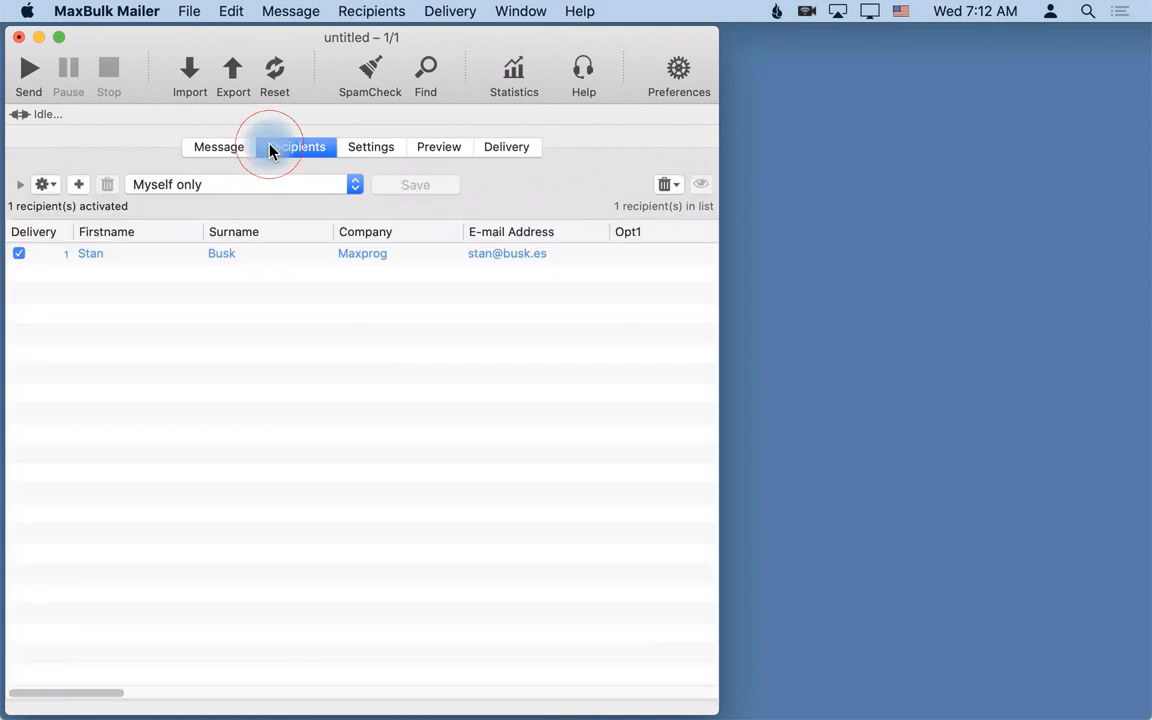
- Return to the message content showing subject 'Test subject' and body 'Test'
left_click(296, 148)
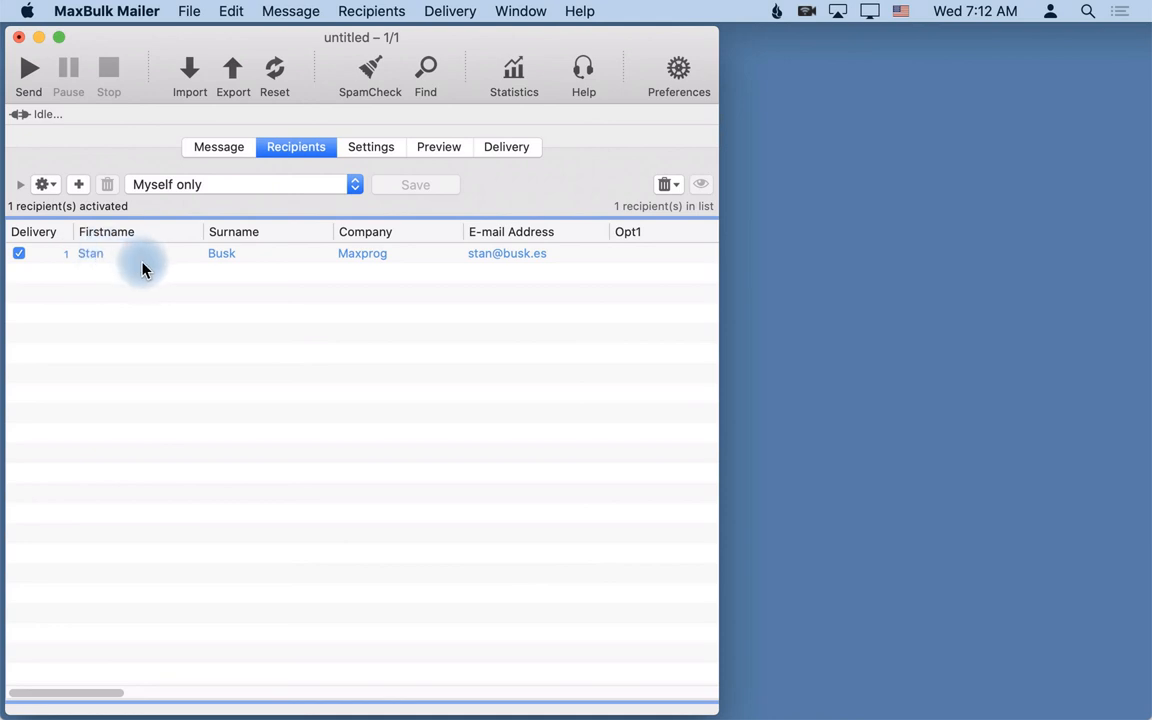
left_click(218, 146)
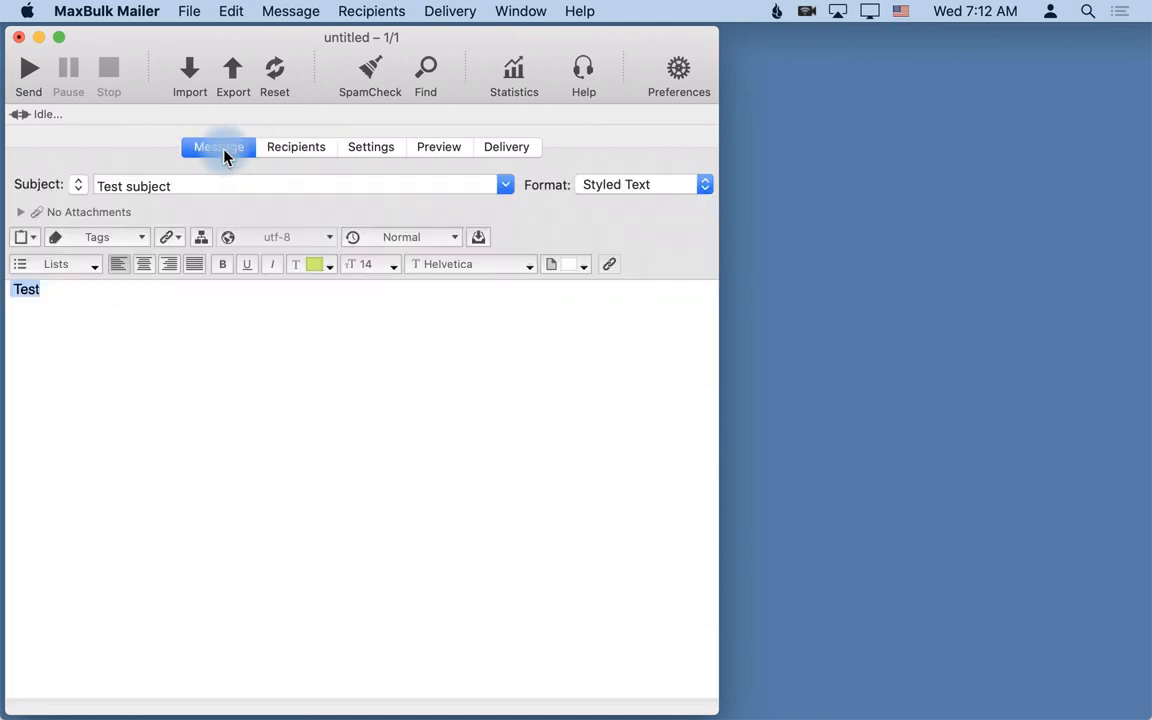